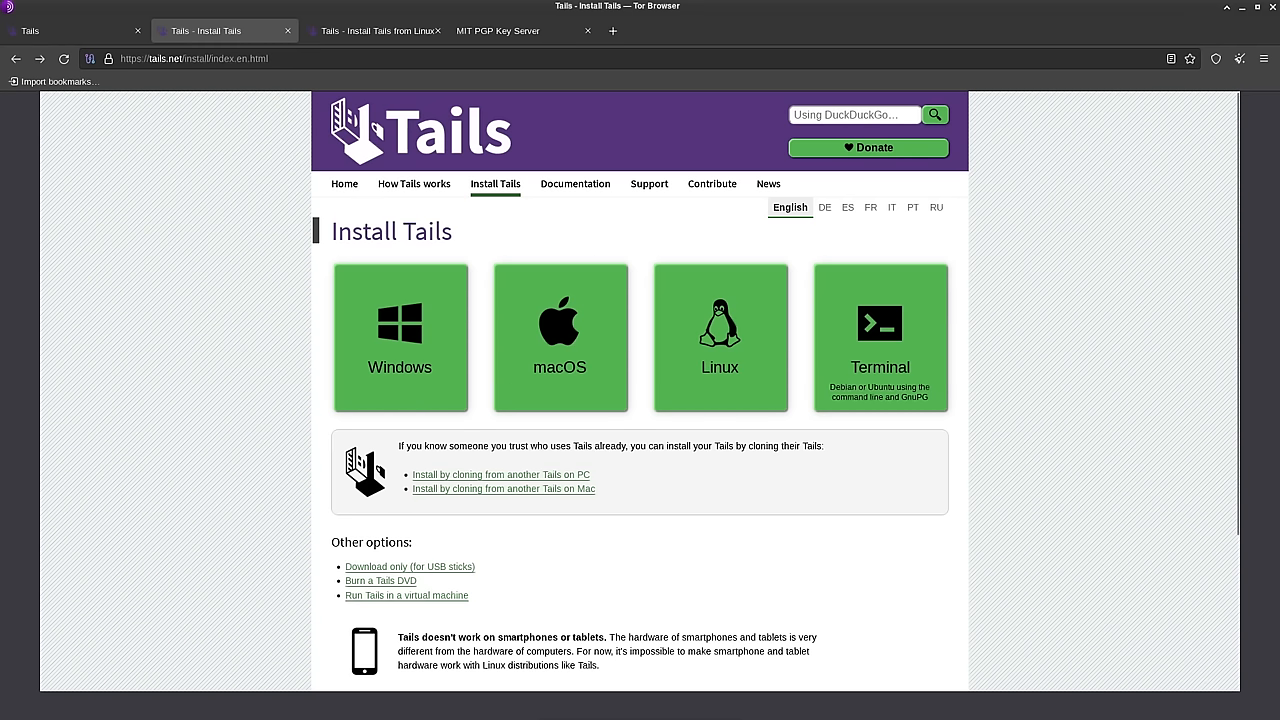
mouse_move(719, 337)
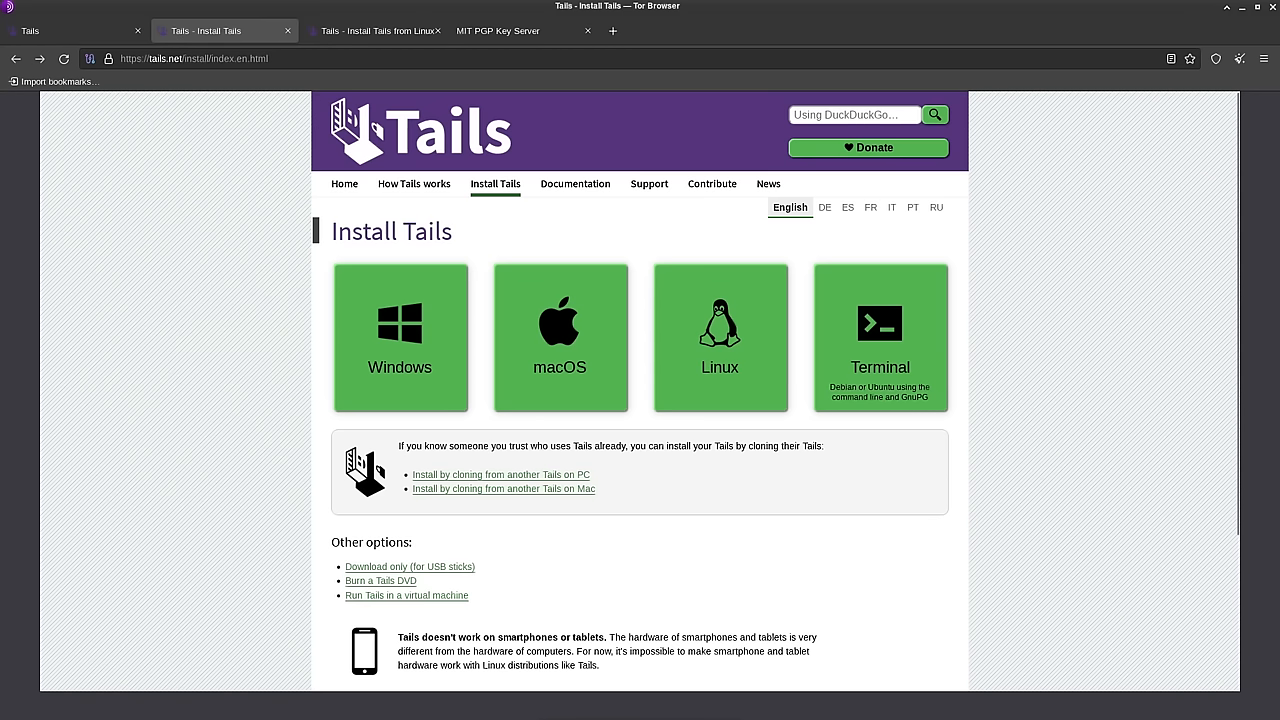
mouse_move(400, 338)
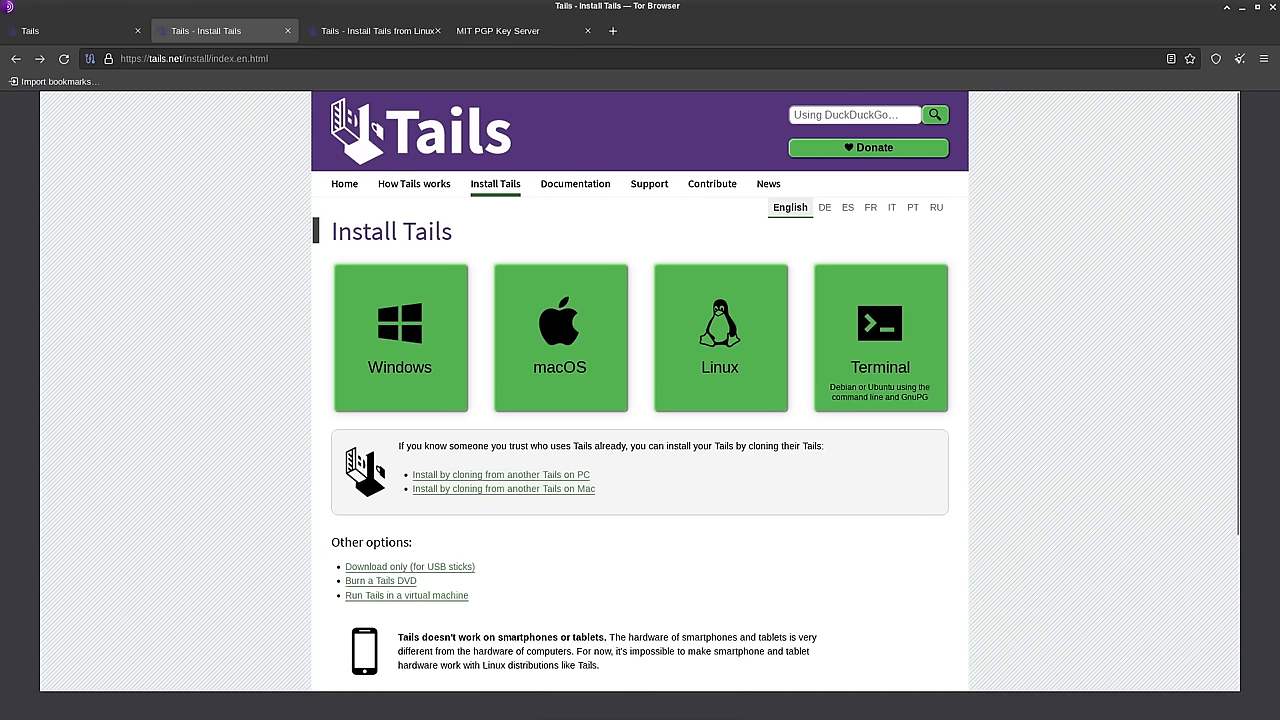
Step: Switch to the Install Tails from Linux tab and scroll to step 1/8, Download Tails
left_click(720, 337)
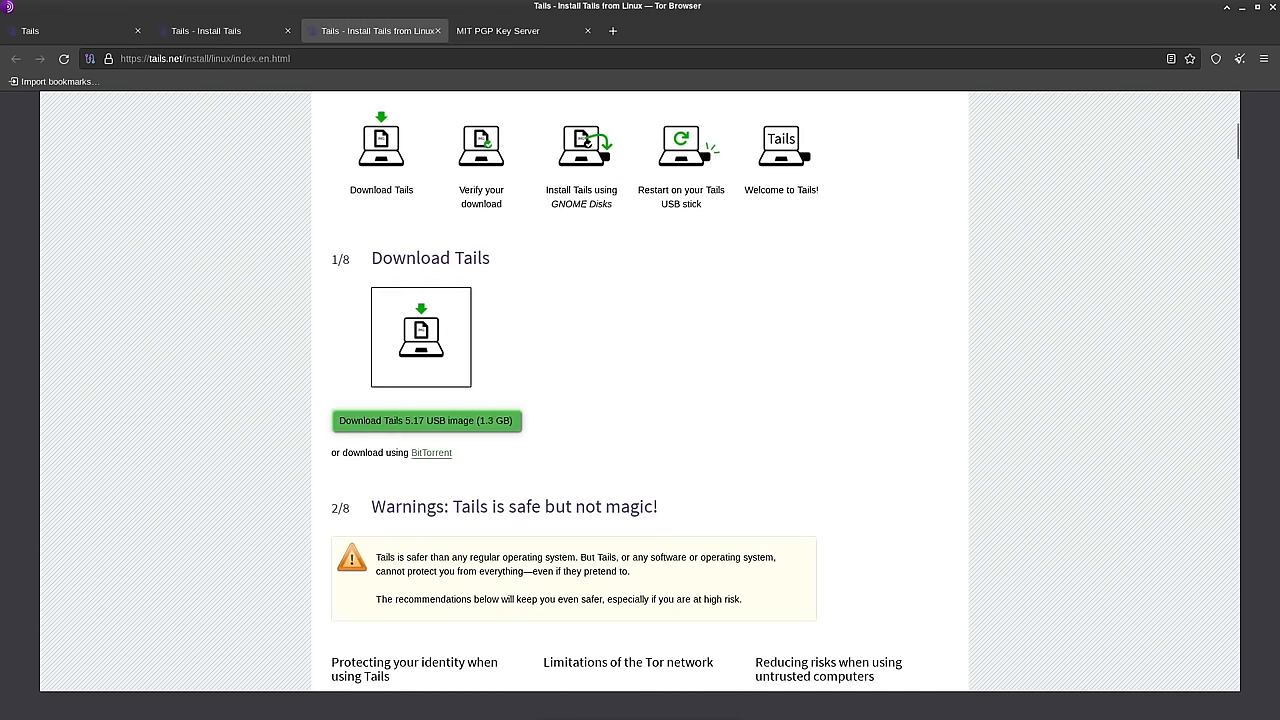
scroll("up", 3)
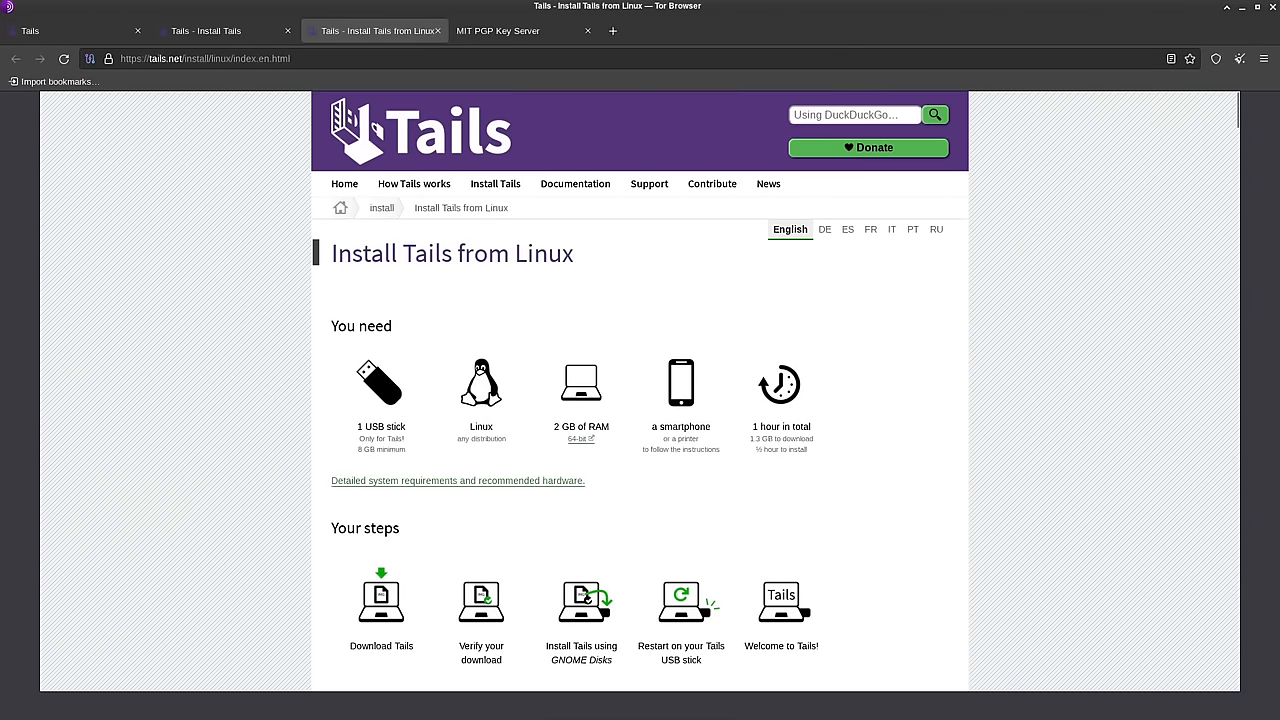
scroll("down", 3)
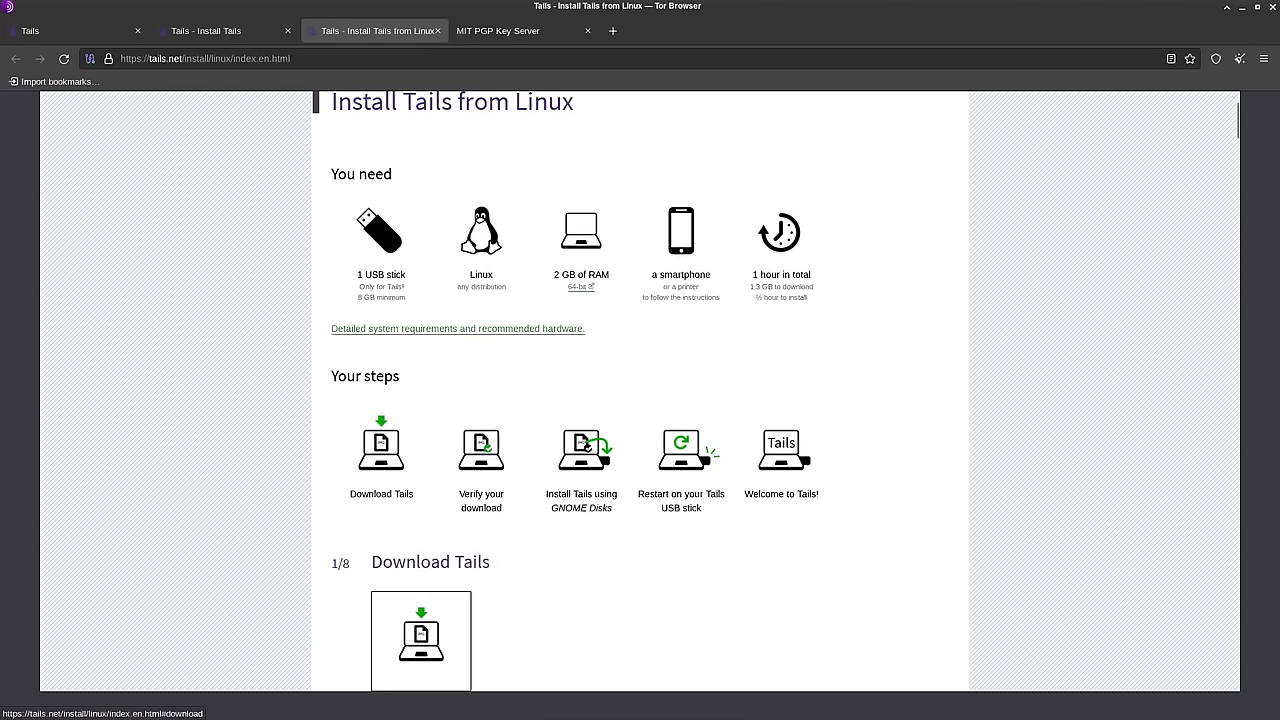
scroll("down", 3)
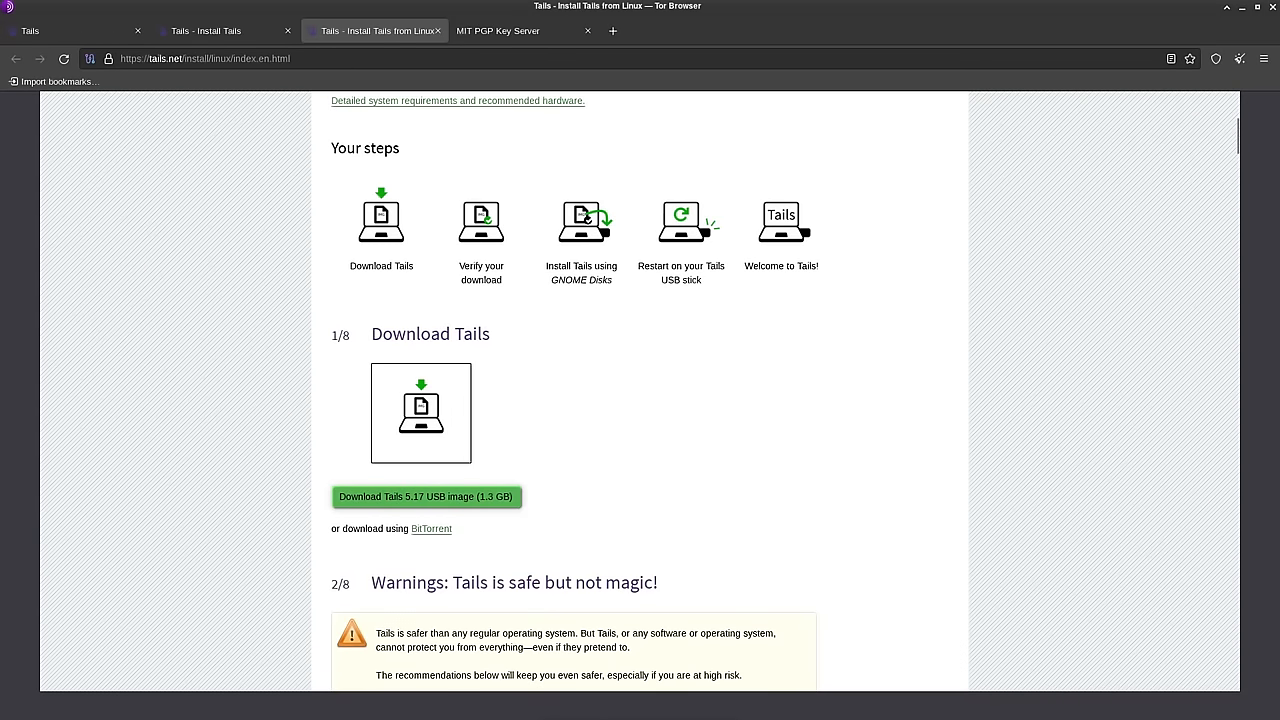
mouse_move(426, 497)
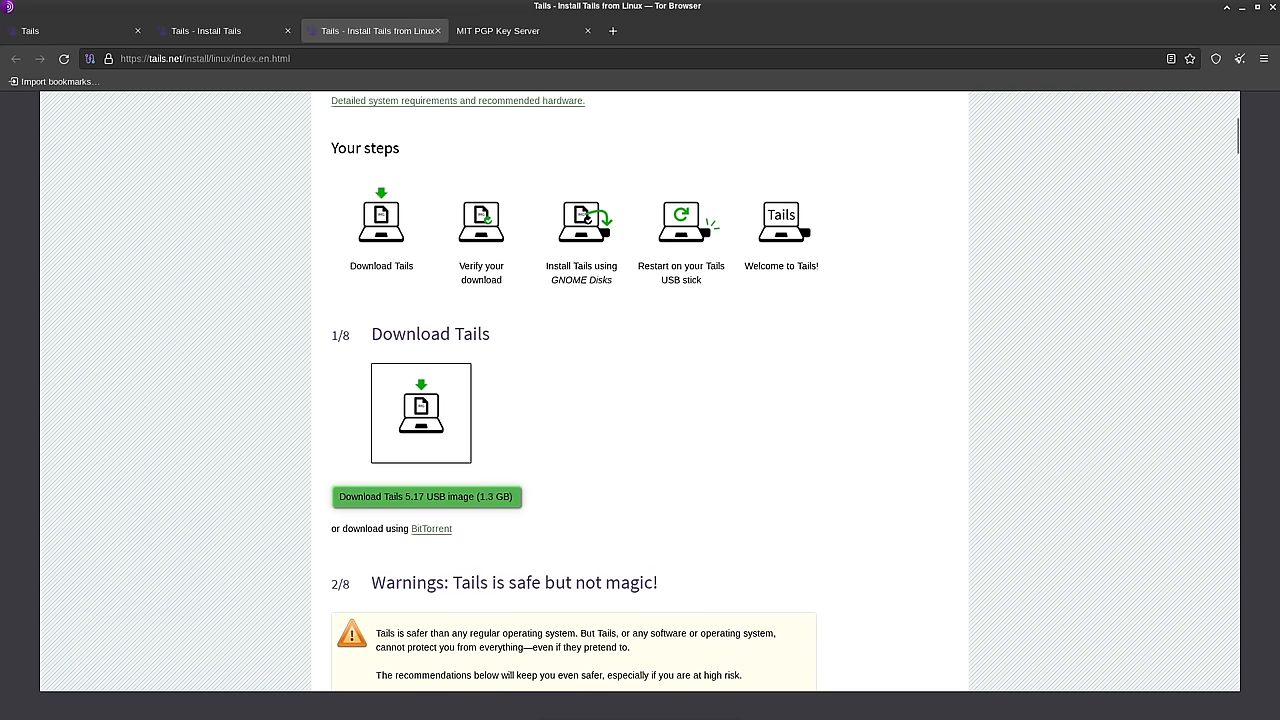
mouse_move(431, 529)
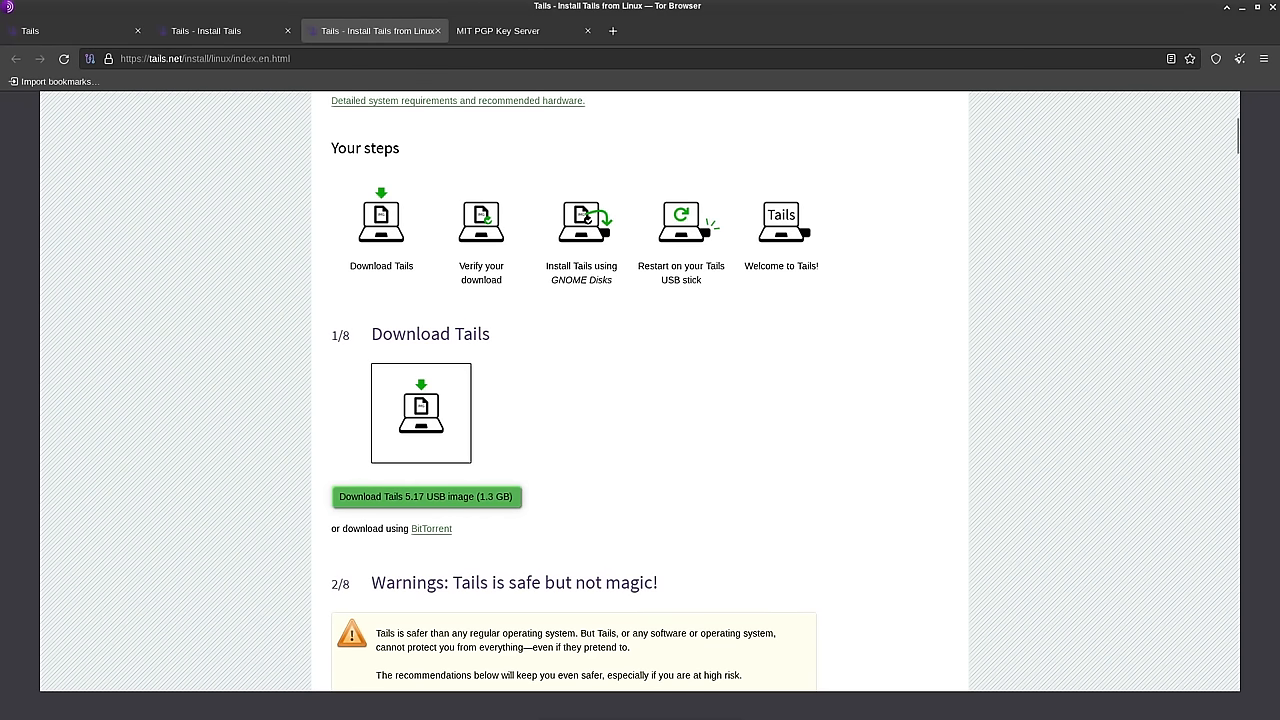
mouse_move(431, 529)
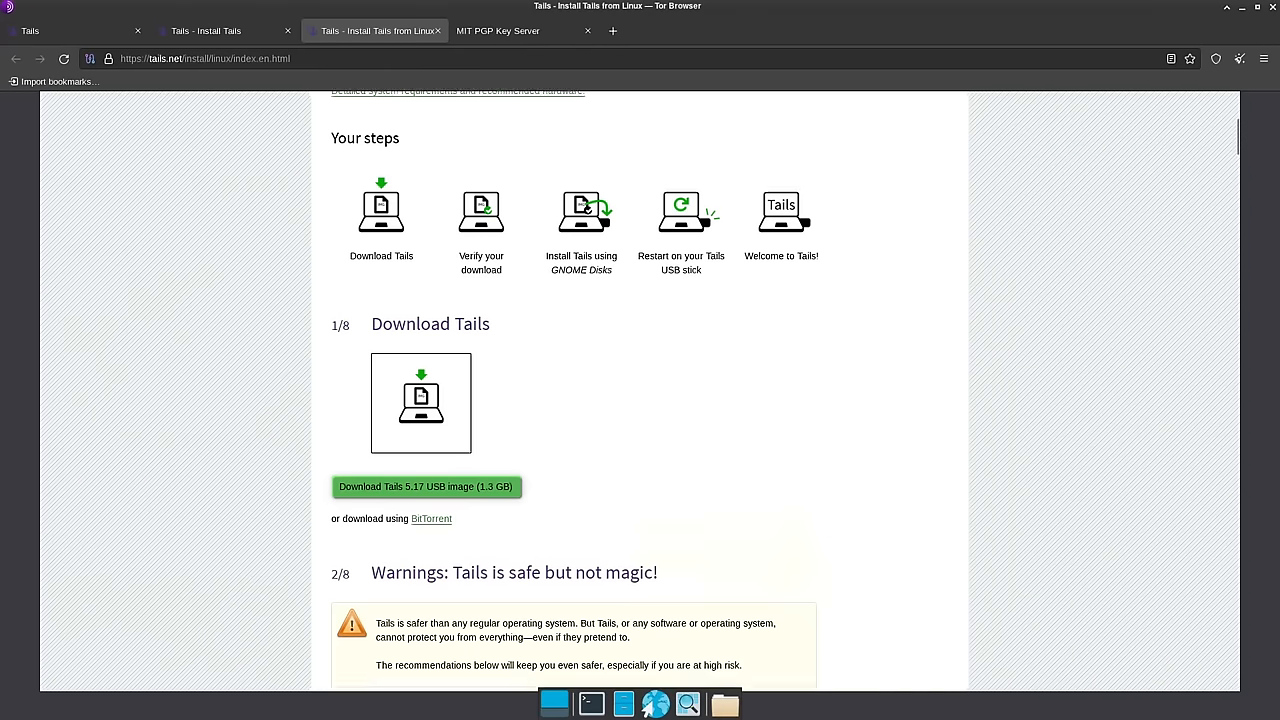
Step: Scroll the Tails guide to step 3/8, Verify your download, and its OpenPGP signature info
scroll("down", 3)
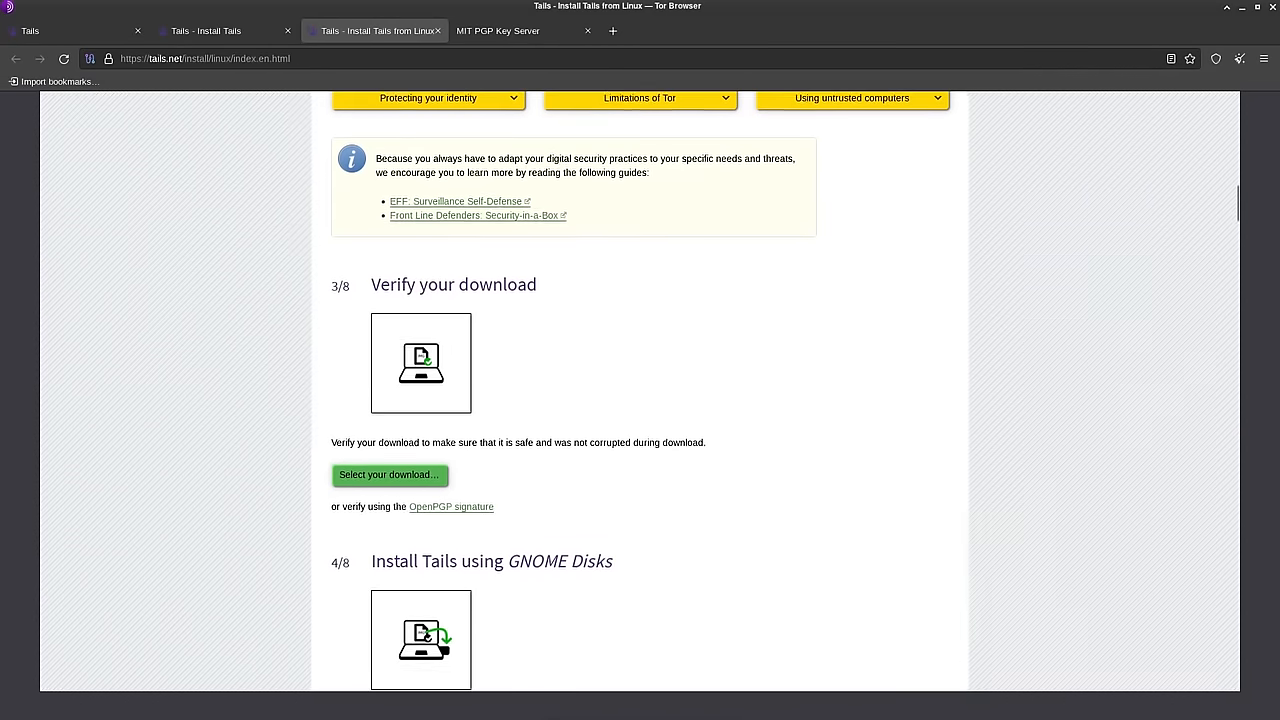
scroll("down", 3)
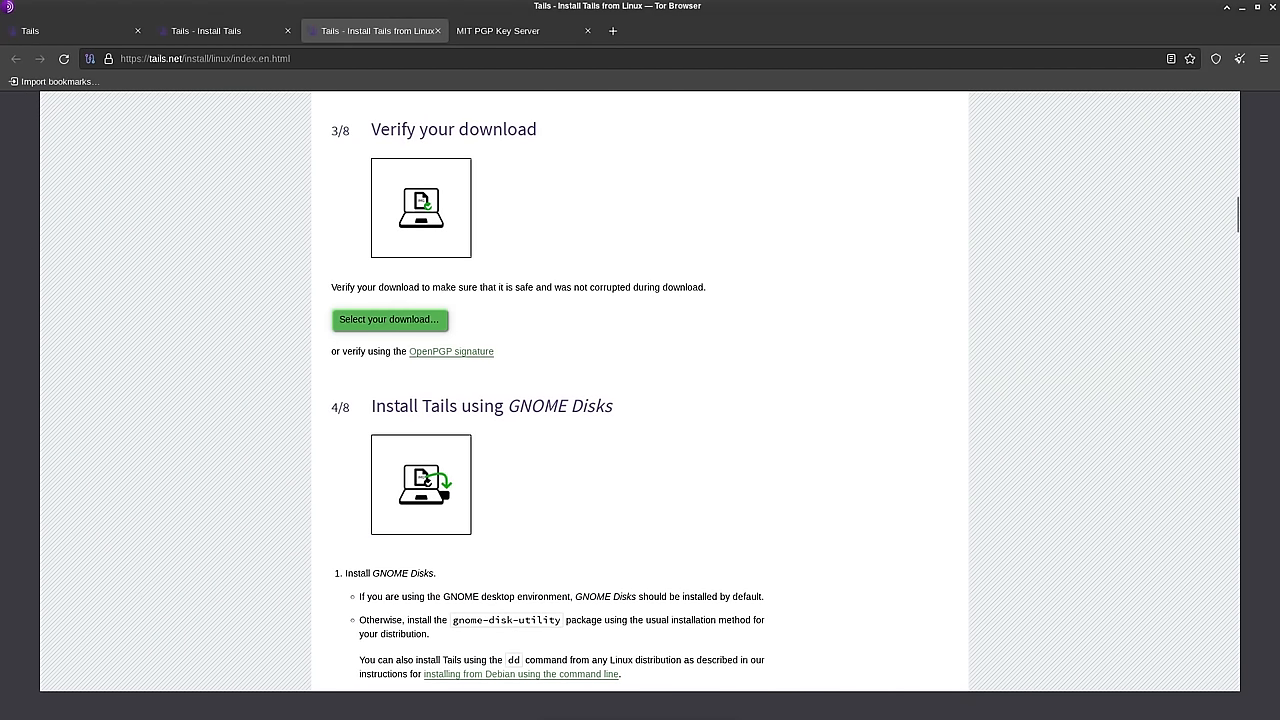
scroll("up", 3)
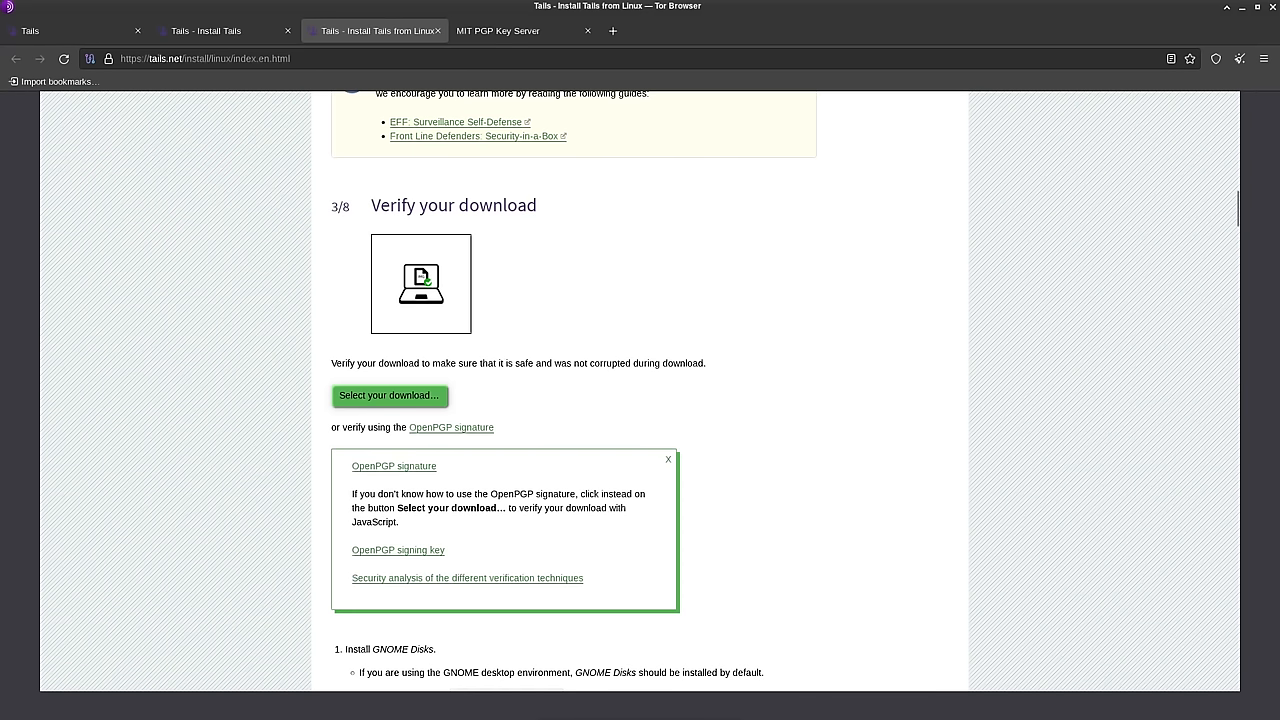
mouse_move(394, 550)
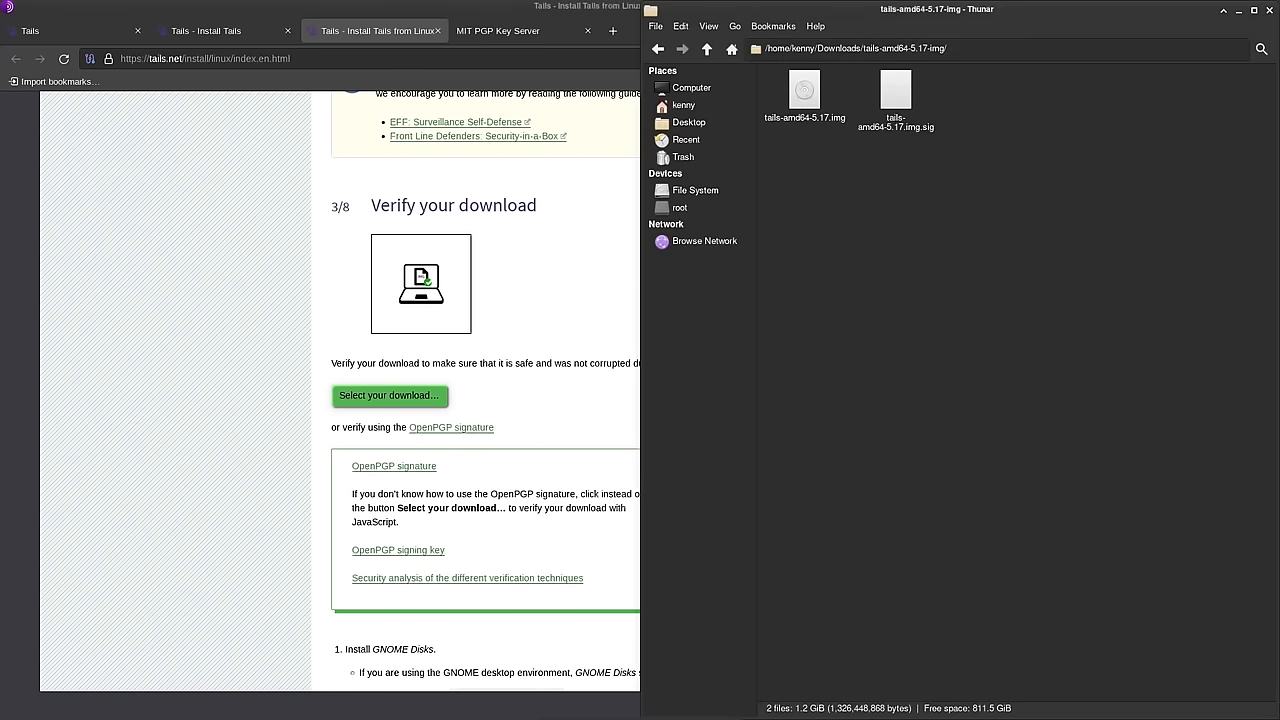
Step: Launch GNU Privacy Assistant from the taskbar to open its Key Manager
left_click(900, 90)
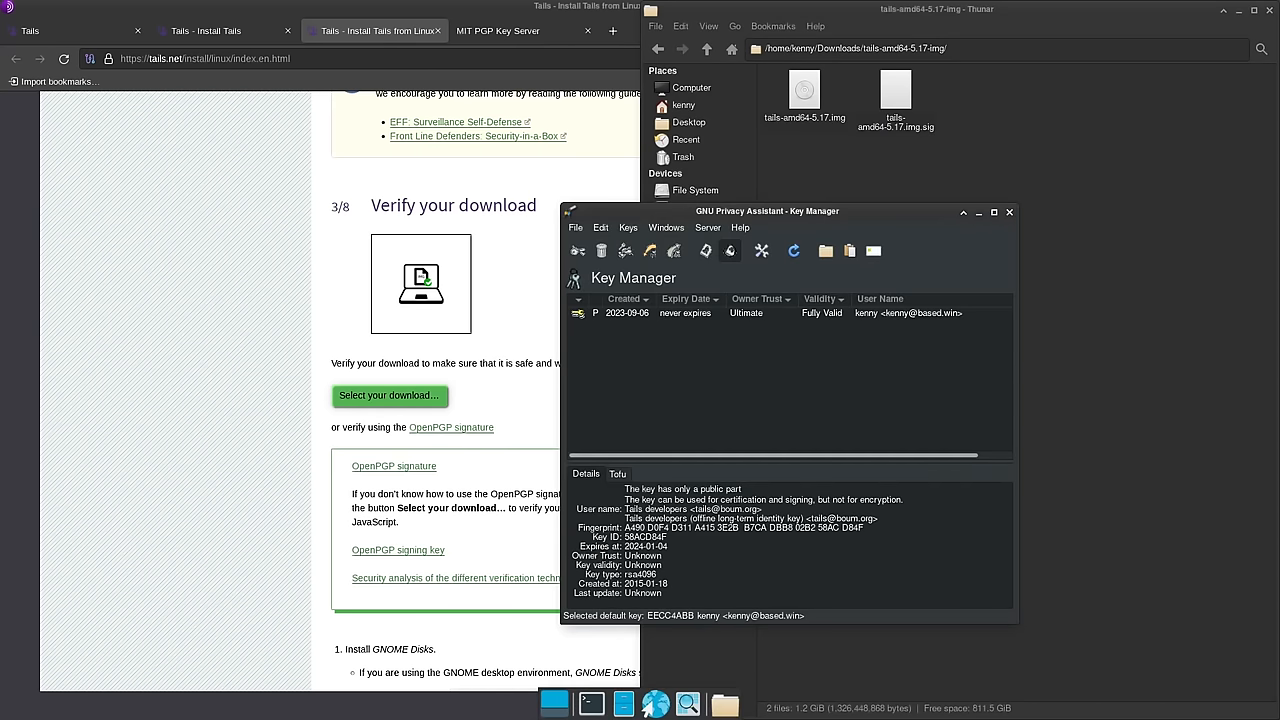
Step: Reposition the Key Manager window and close the Tails key import summary
left_click_drag(767, 211, 392, 135)
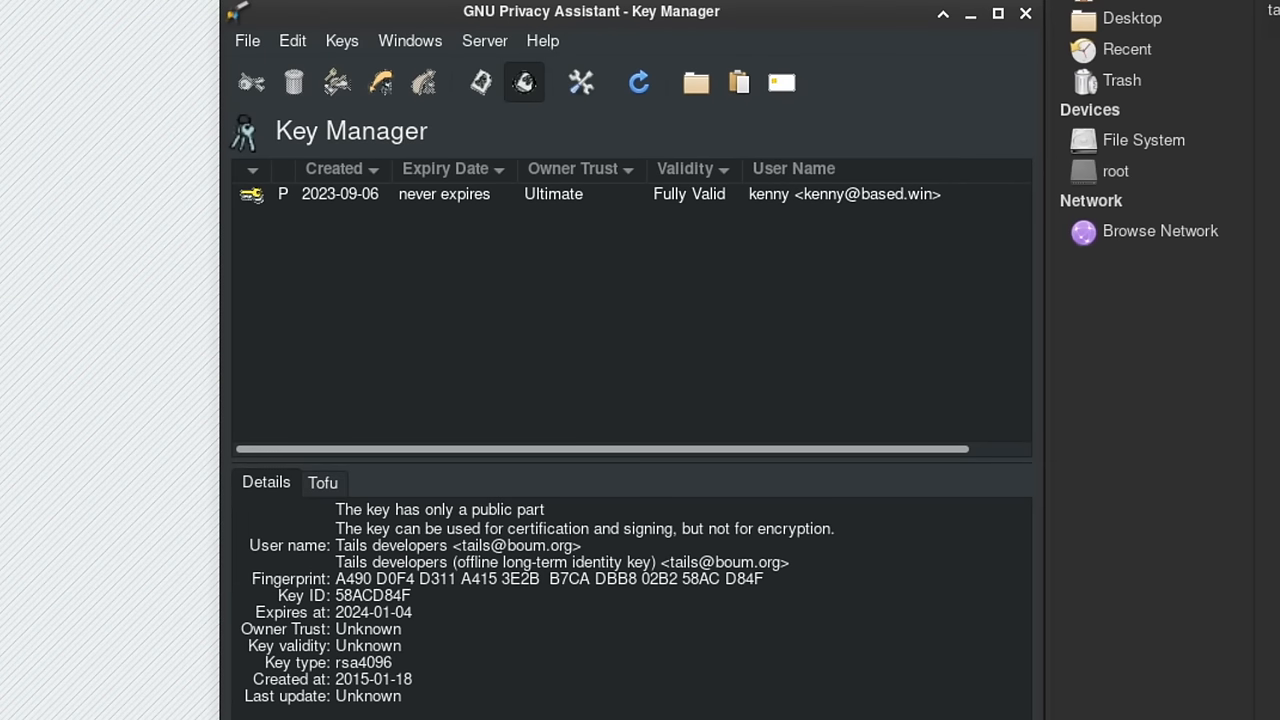
mouse_move(696, 83)
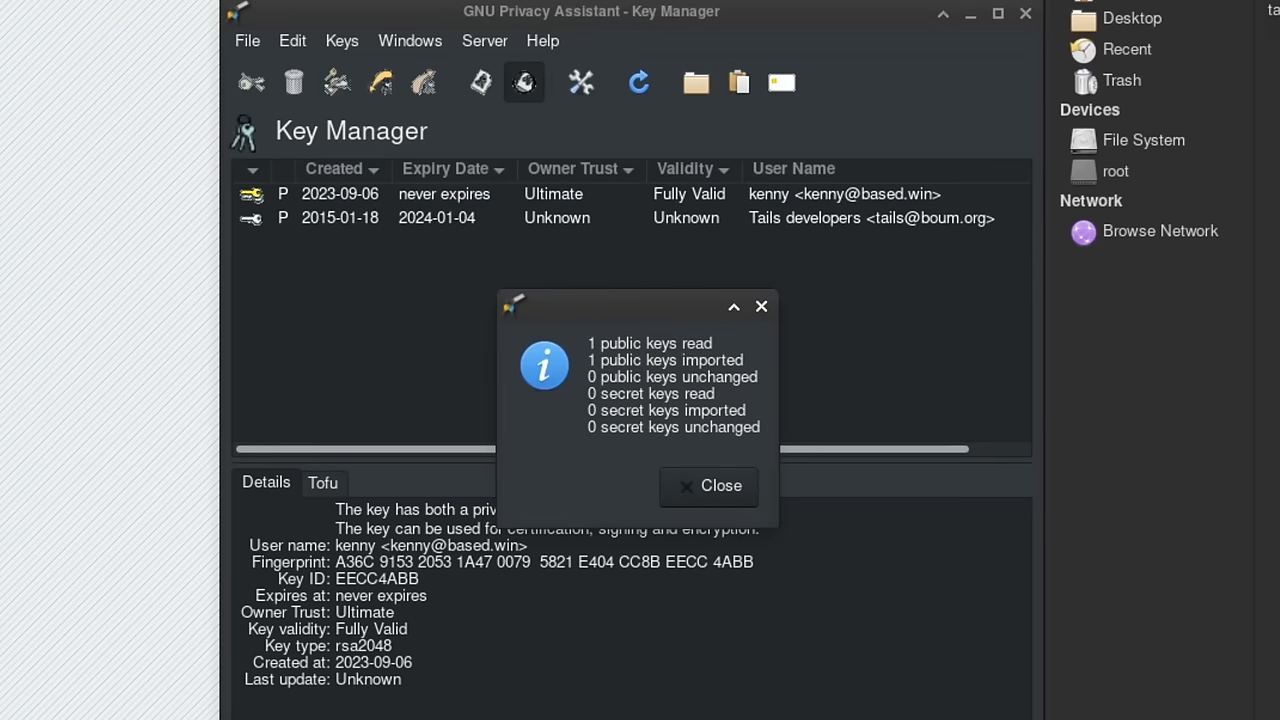
left_click(708, 487)
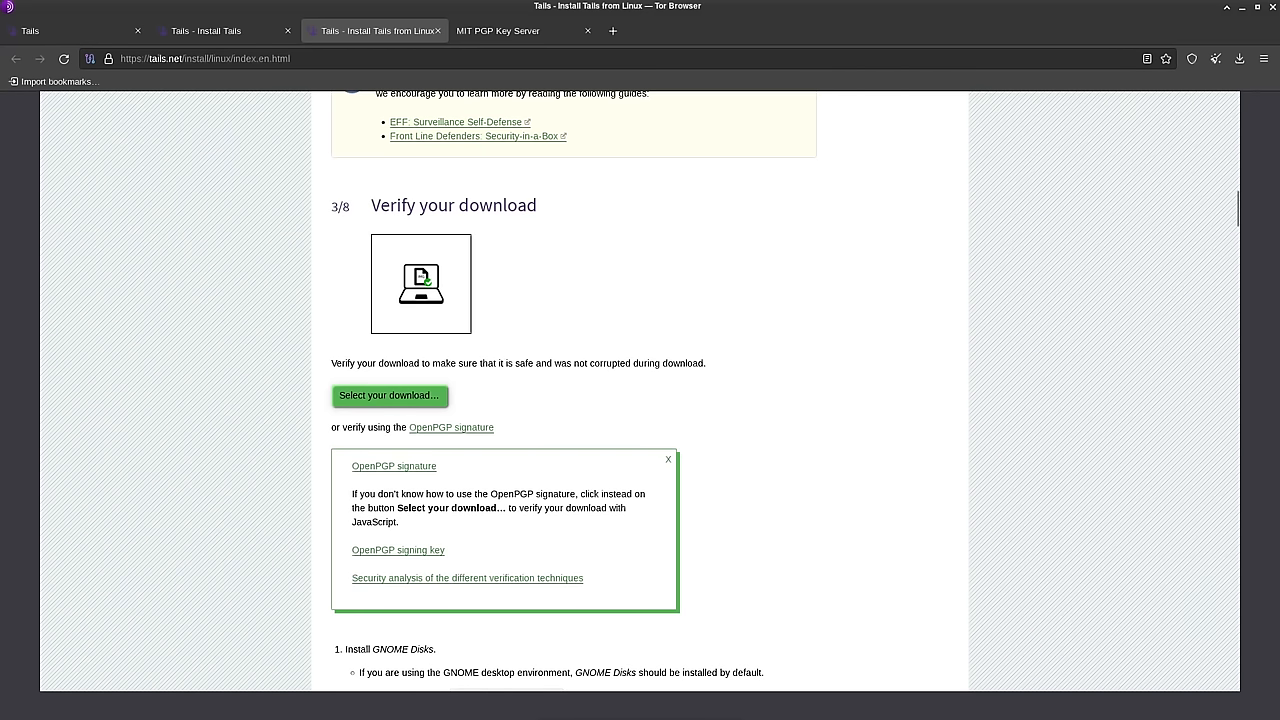
Step: Switch to the MIT PGP Key Server tab
left_click(519, 31)
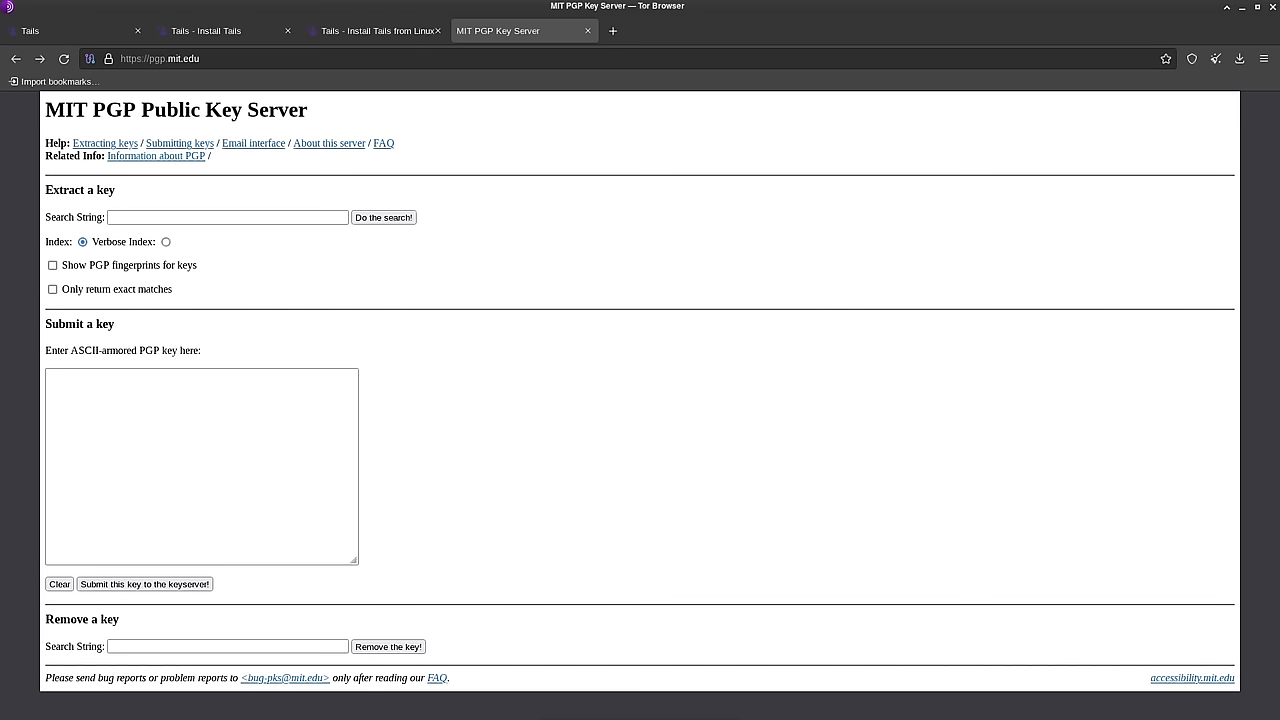
Step: Confirm the Safest security level, then close Settings and the developer tools
left_click(375, 31)
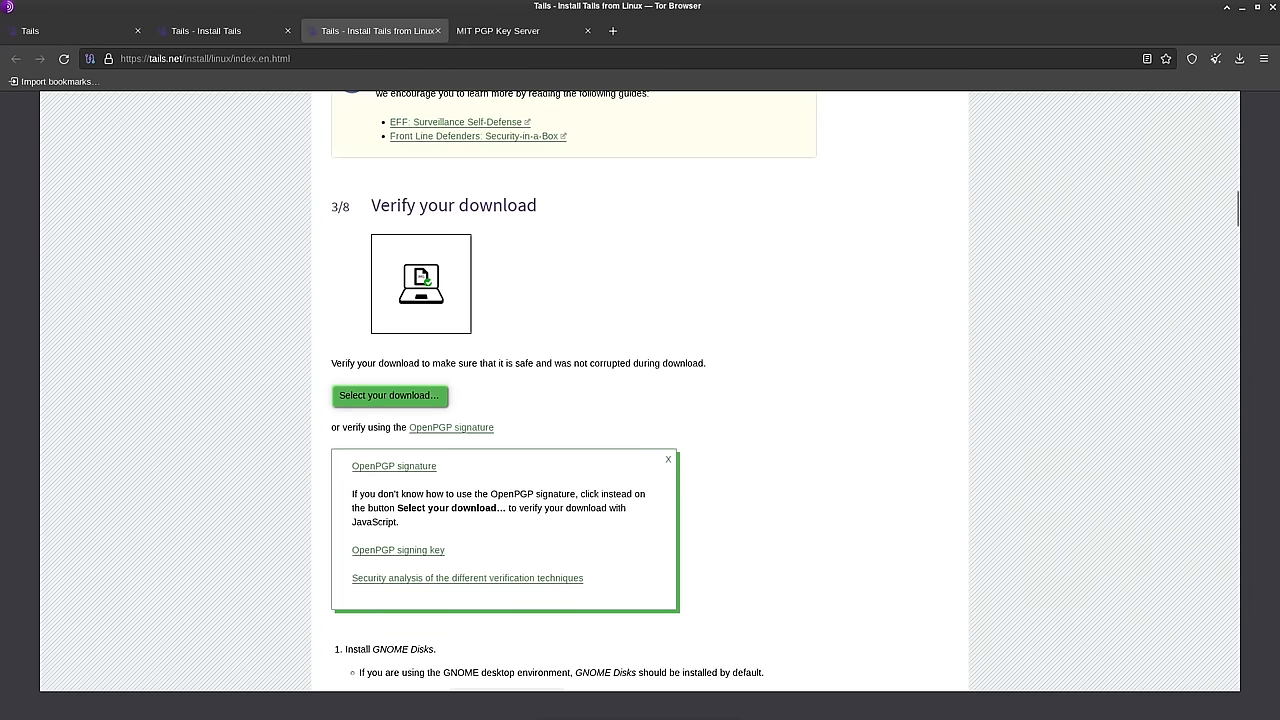
left_click(508, 31)
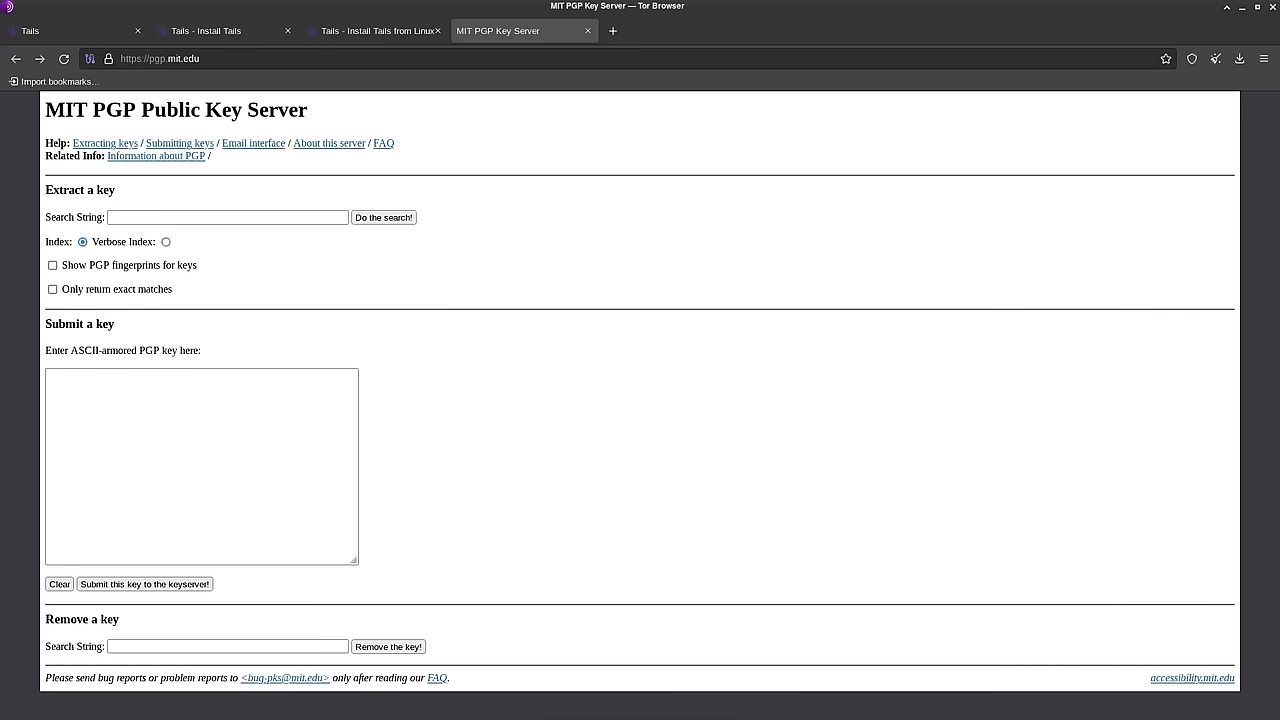
left_click(1192, 59)
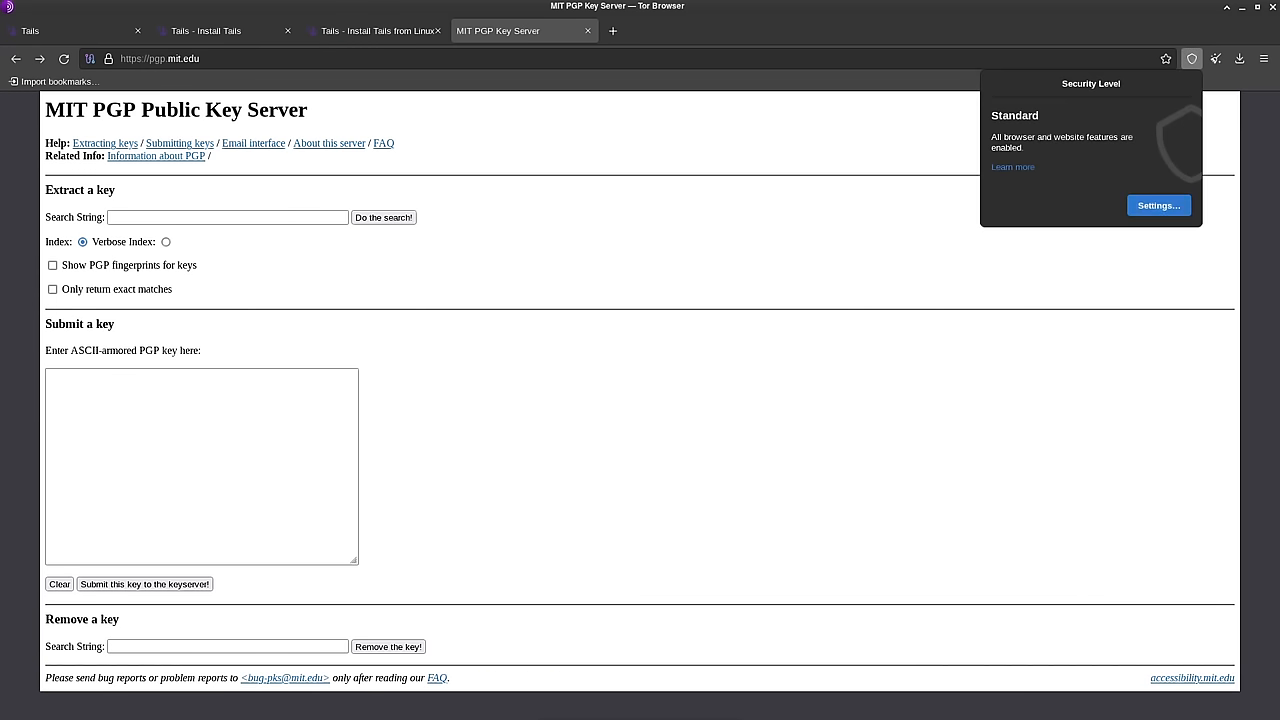
left_click(1158, 205)
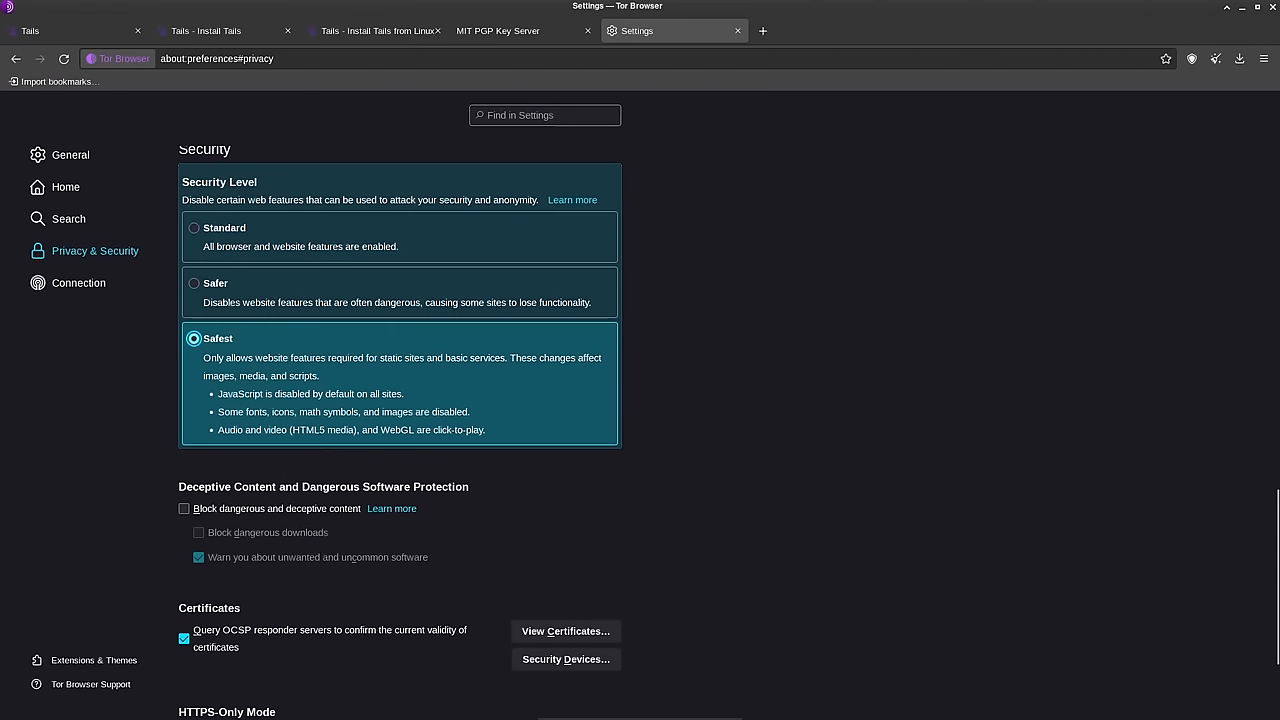
left_click(507, 31)
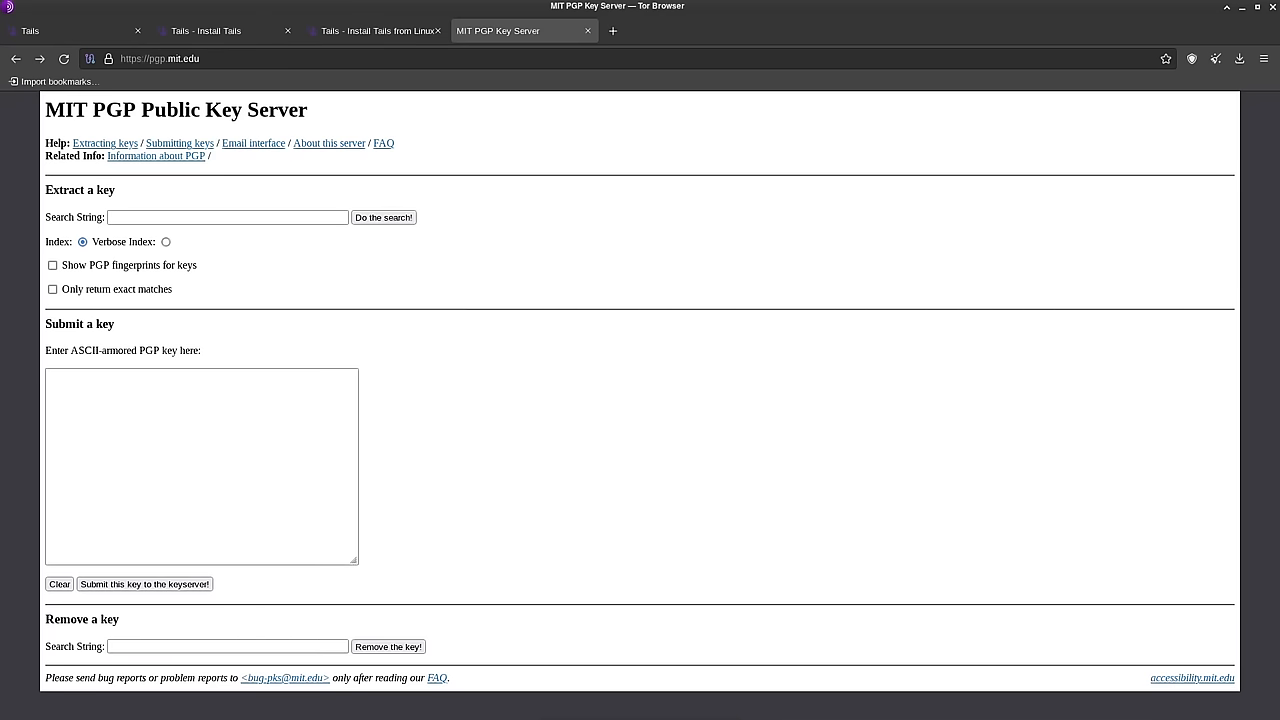
key("F12")
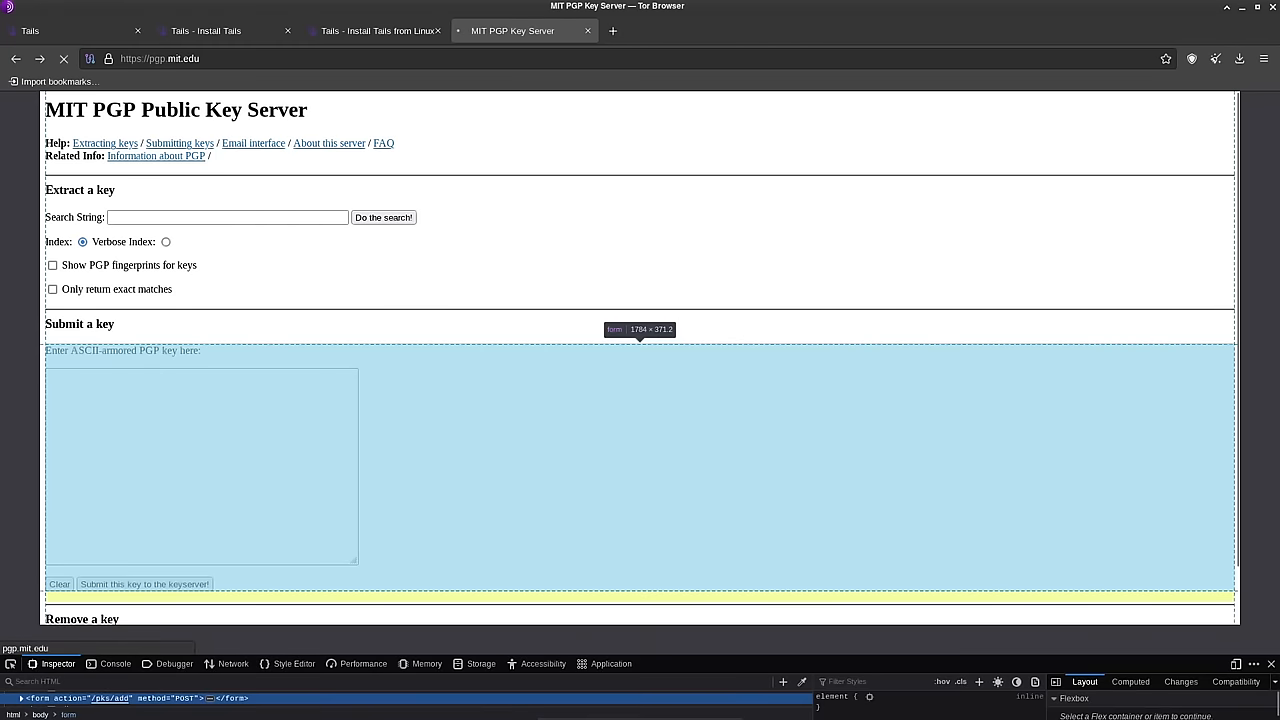
left_click(232, 663)
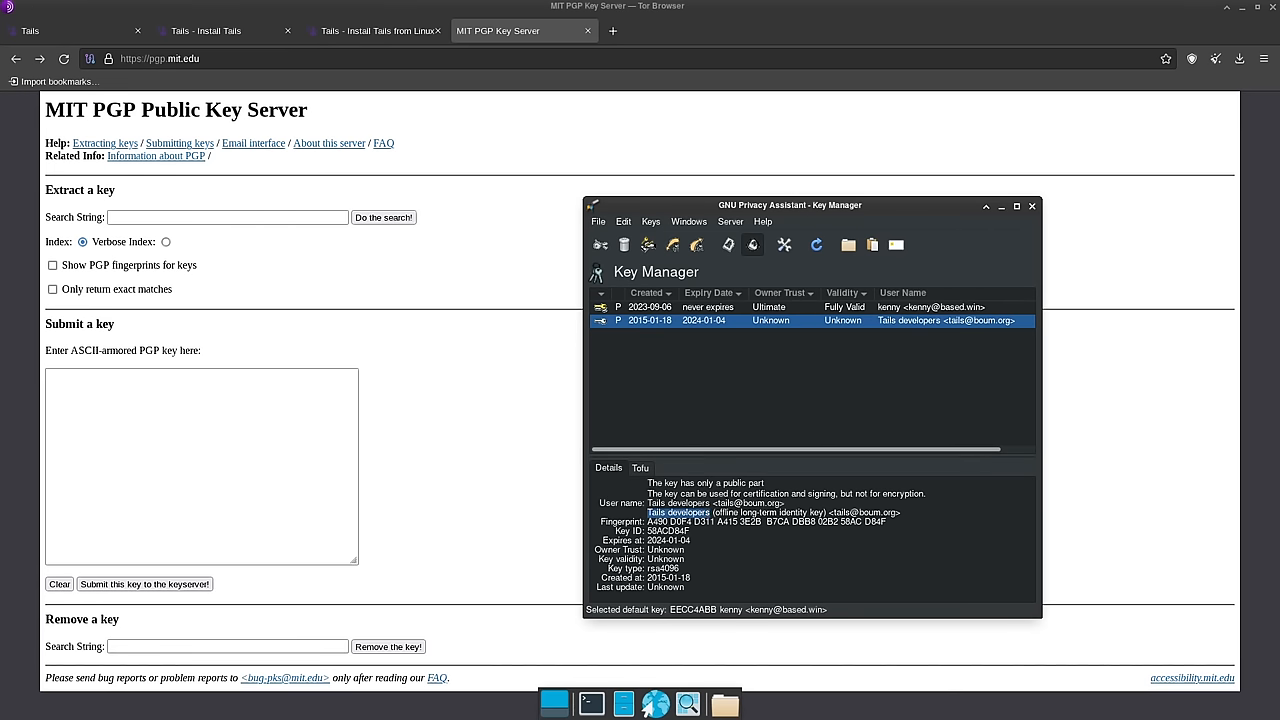
Step: Enter 'Tails developers' as the search string and tick Show PGP fingerprints for keys
right_click(708, 522)
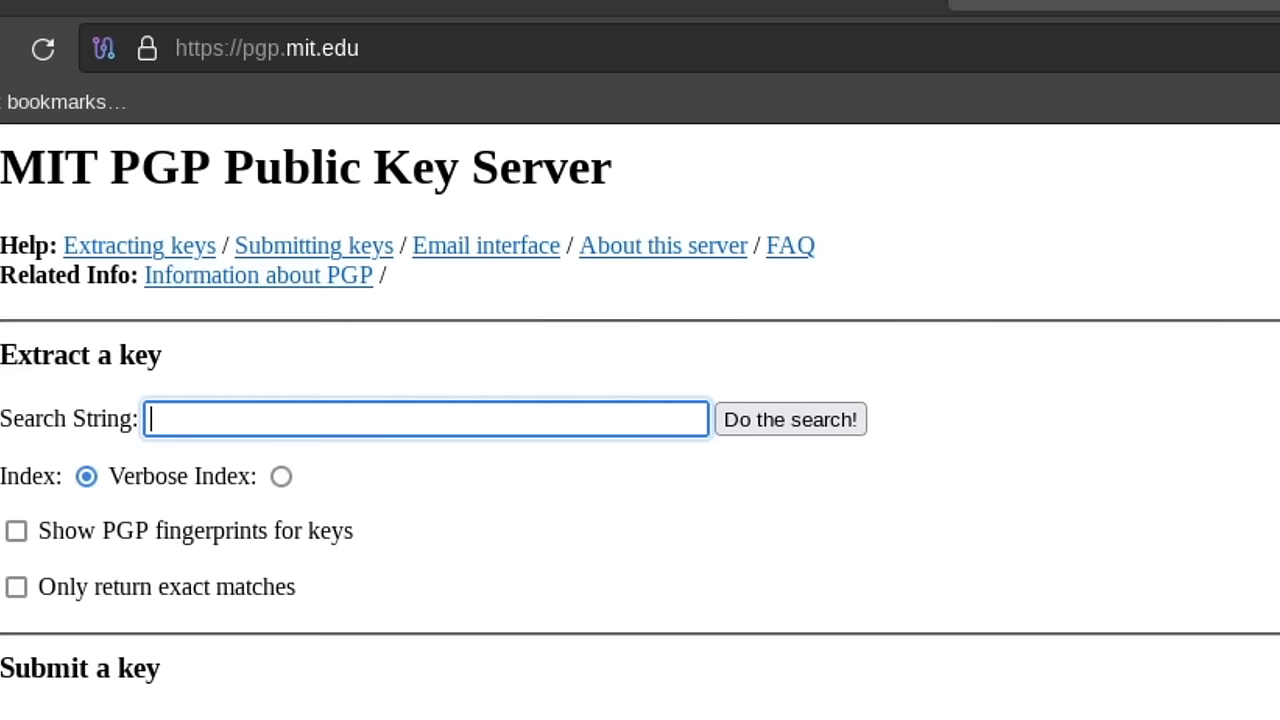
type("Tails developers")
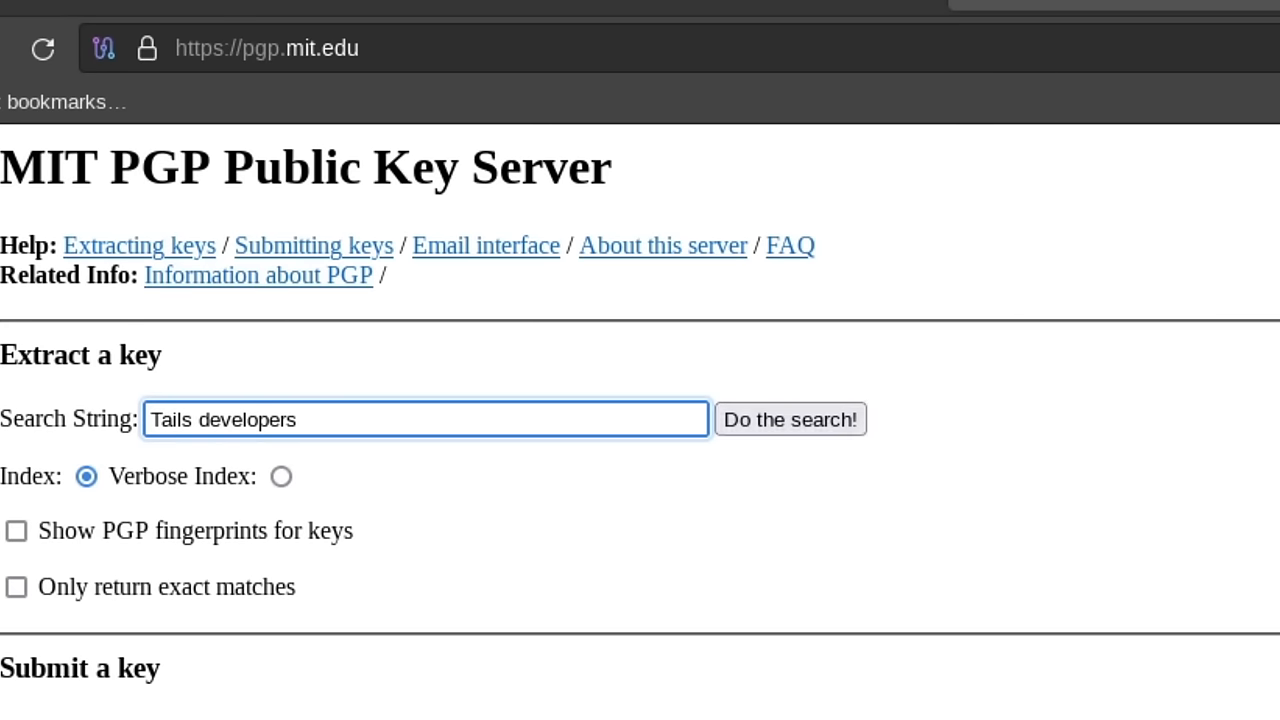
left_click(19, 534)
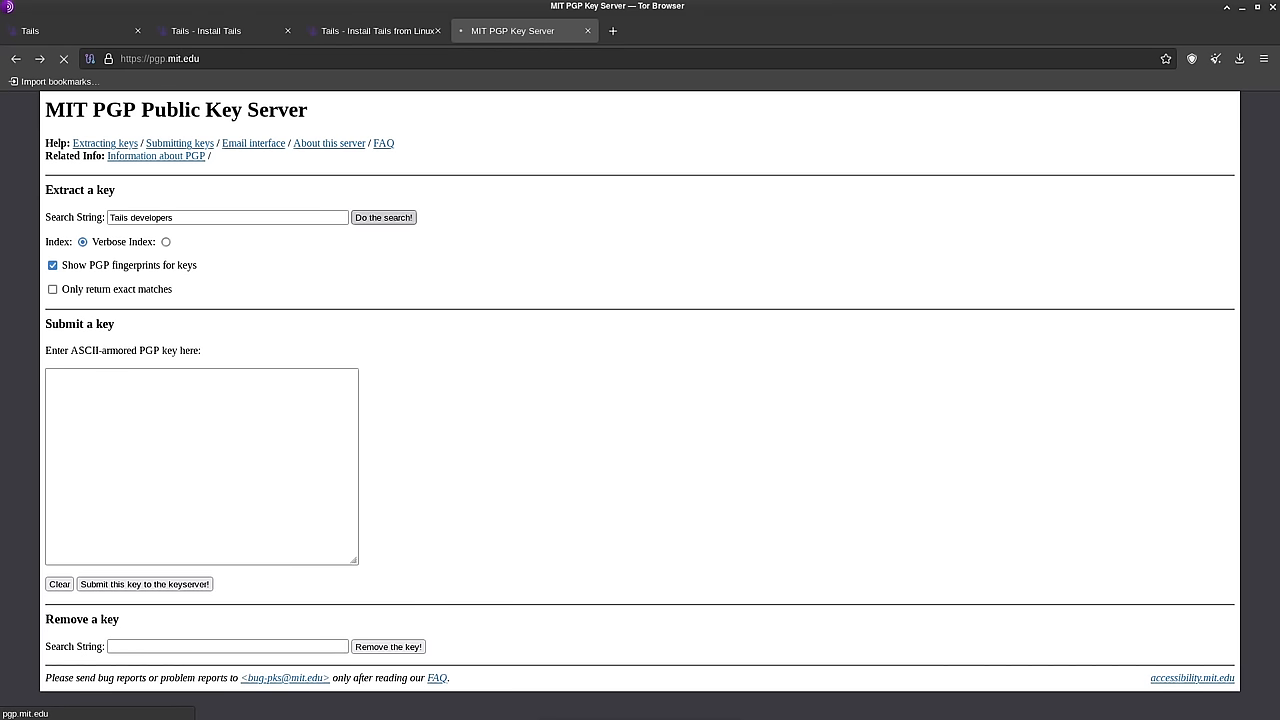
Step: Run the key search and compare key 58ACD84F's fingerprint against GPA's
left_click(383, 217)
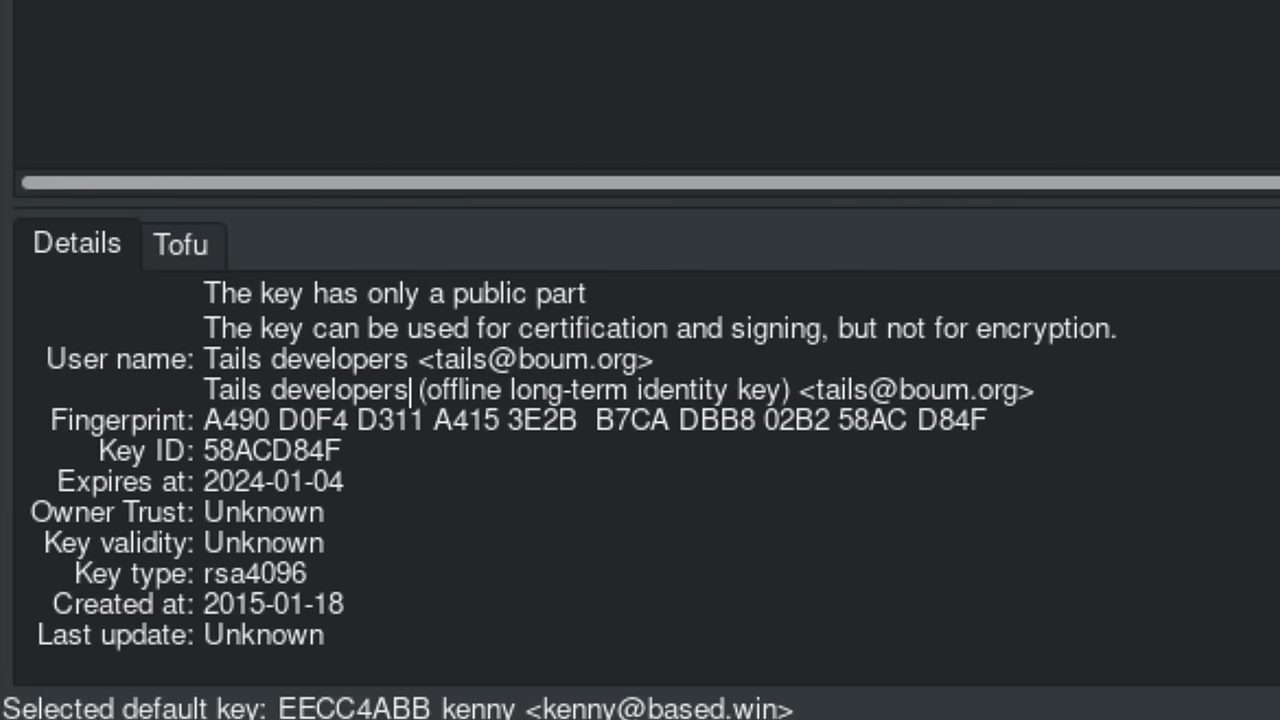
left_click_drag(204, 420, 983, 420)
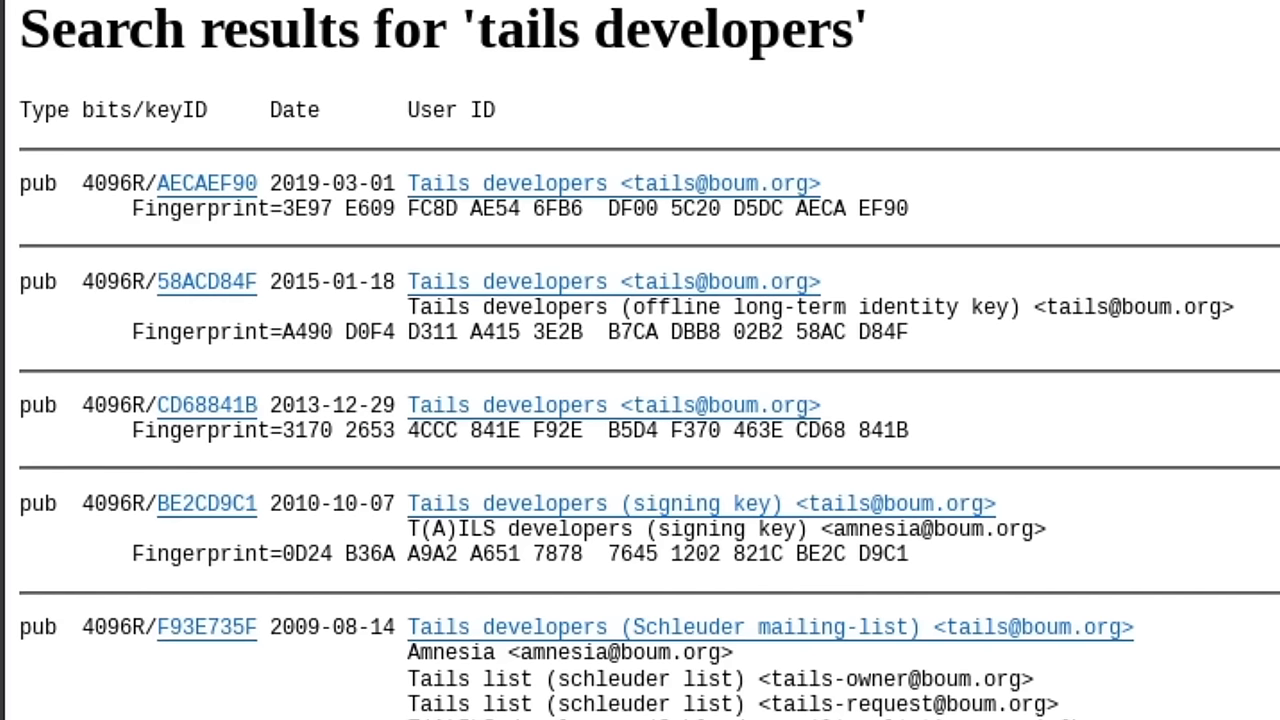
left_click_drag(285, 331, 908, 331)
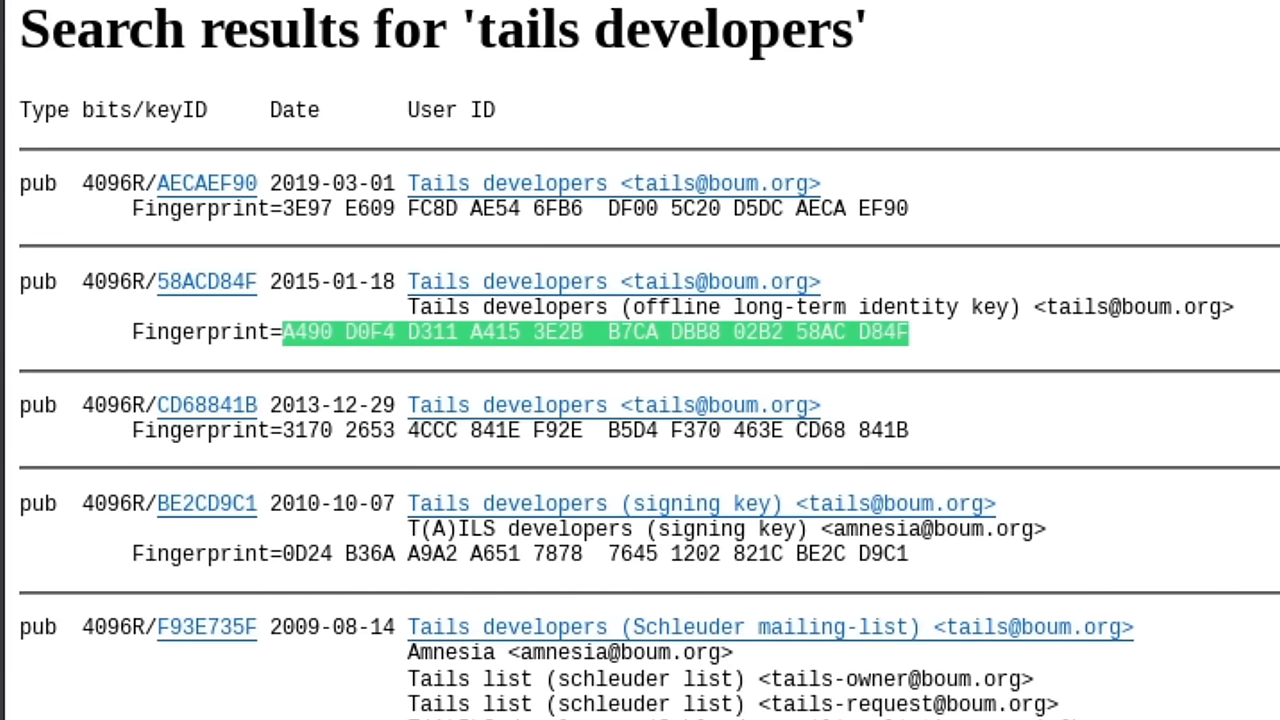
left_click(590, 335)
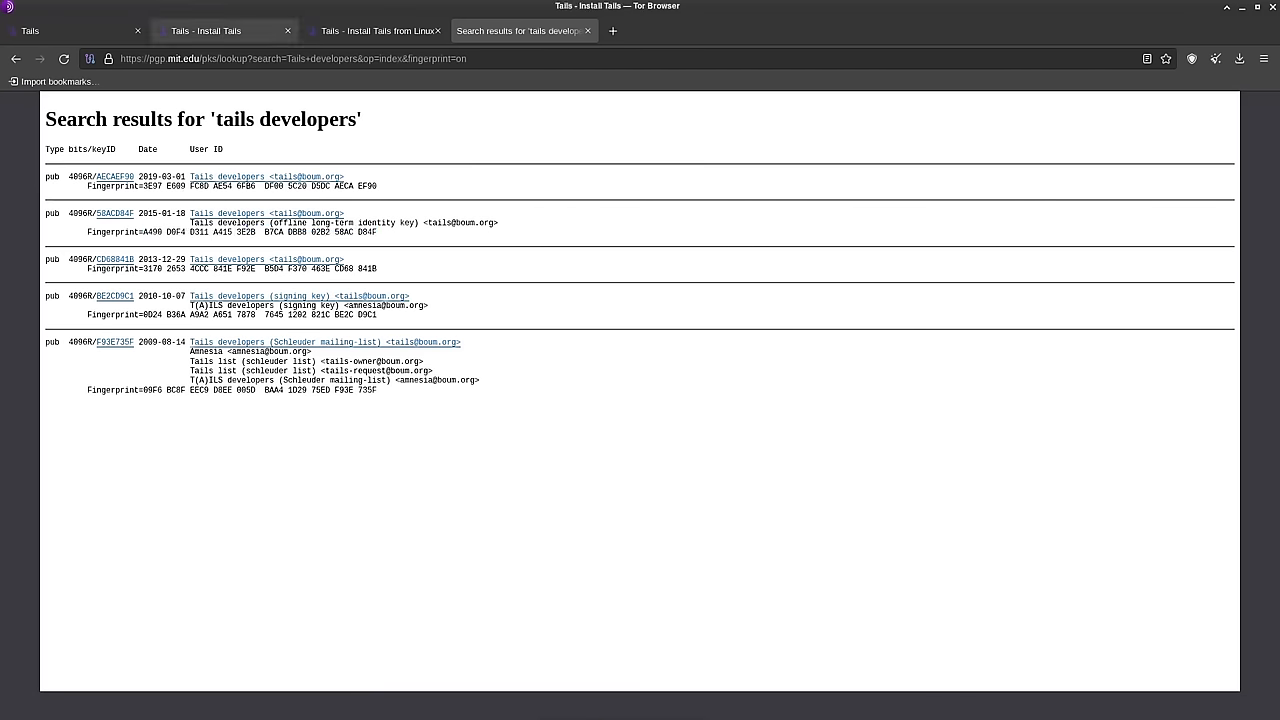
Step: Flip between the search results and the Install Tails guide, ending on the guide
left_click(385, 31)
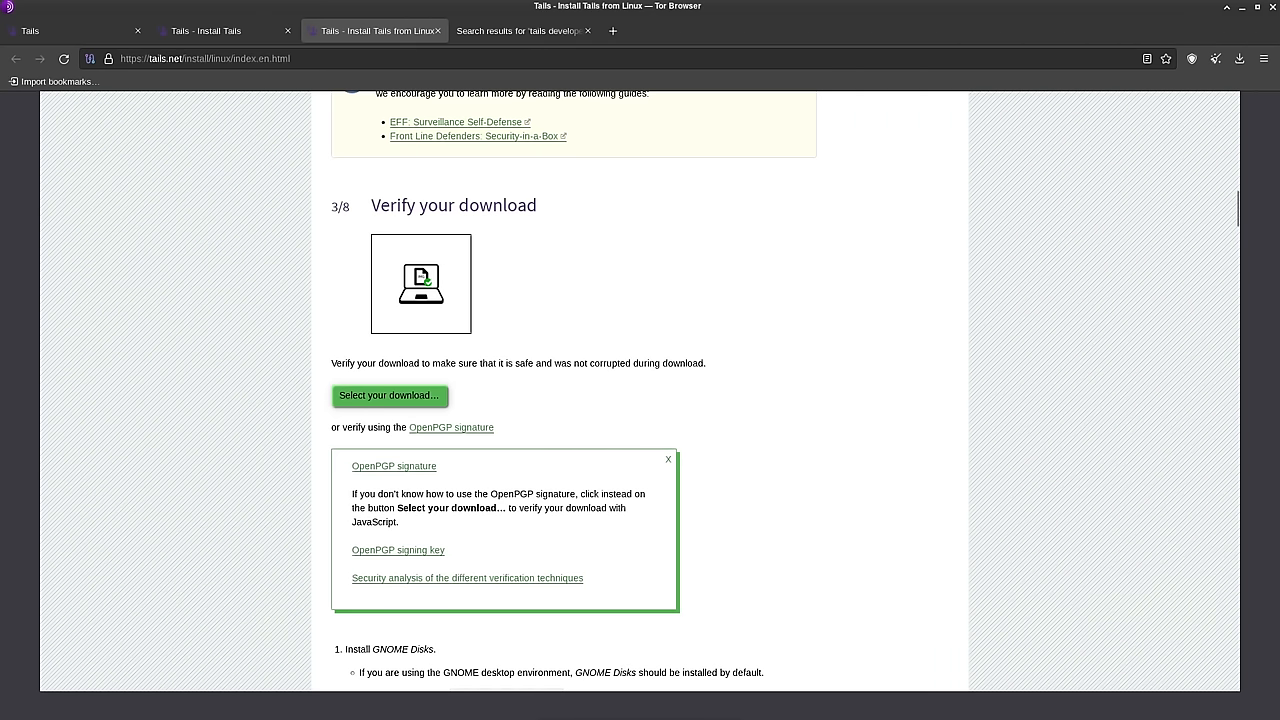
left_click(520, 30)
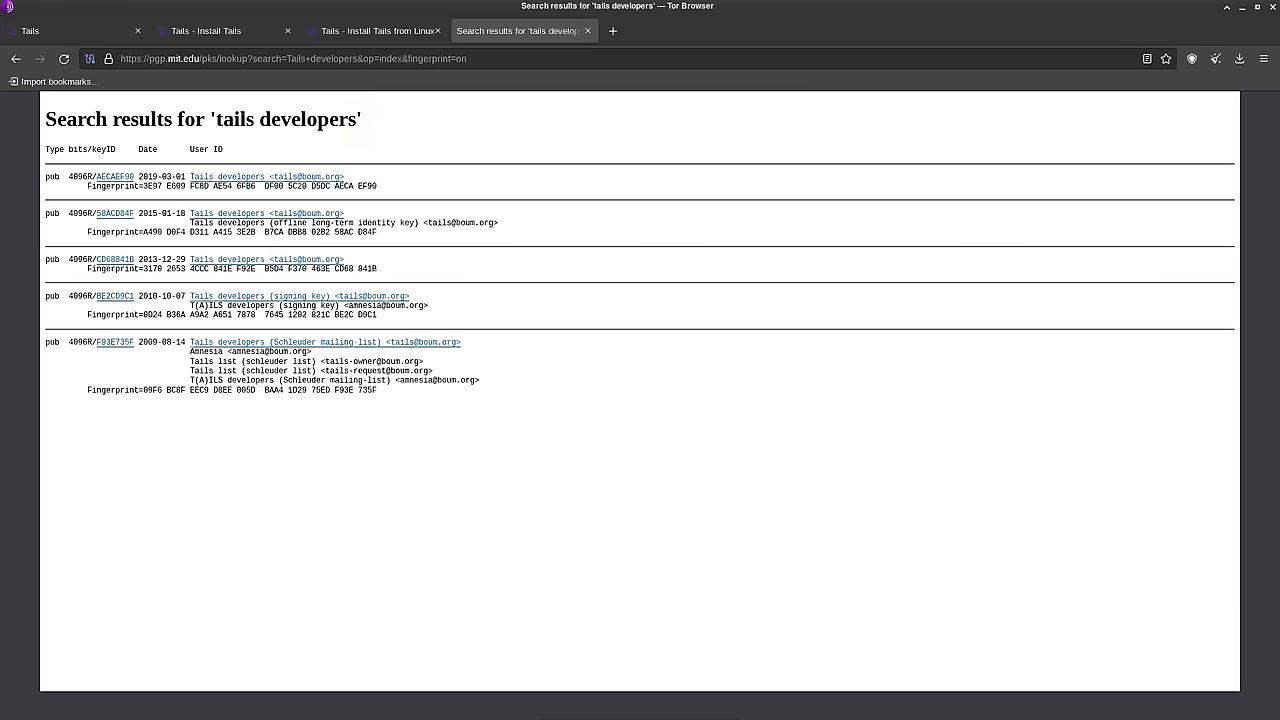
left_click(375, 31)
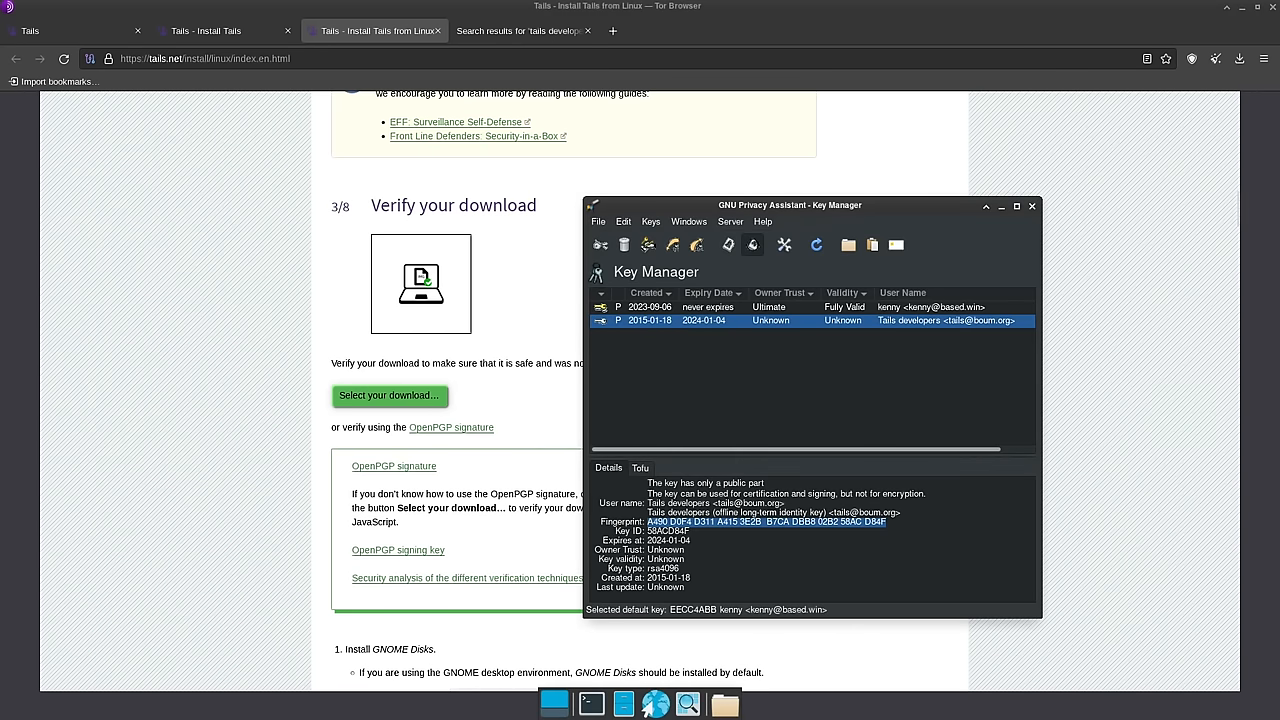
Step: Sign the Tails developers key and confirm with your passphrase
left_click_drag(789, 205, 541, 141)
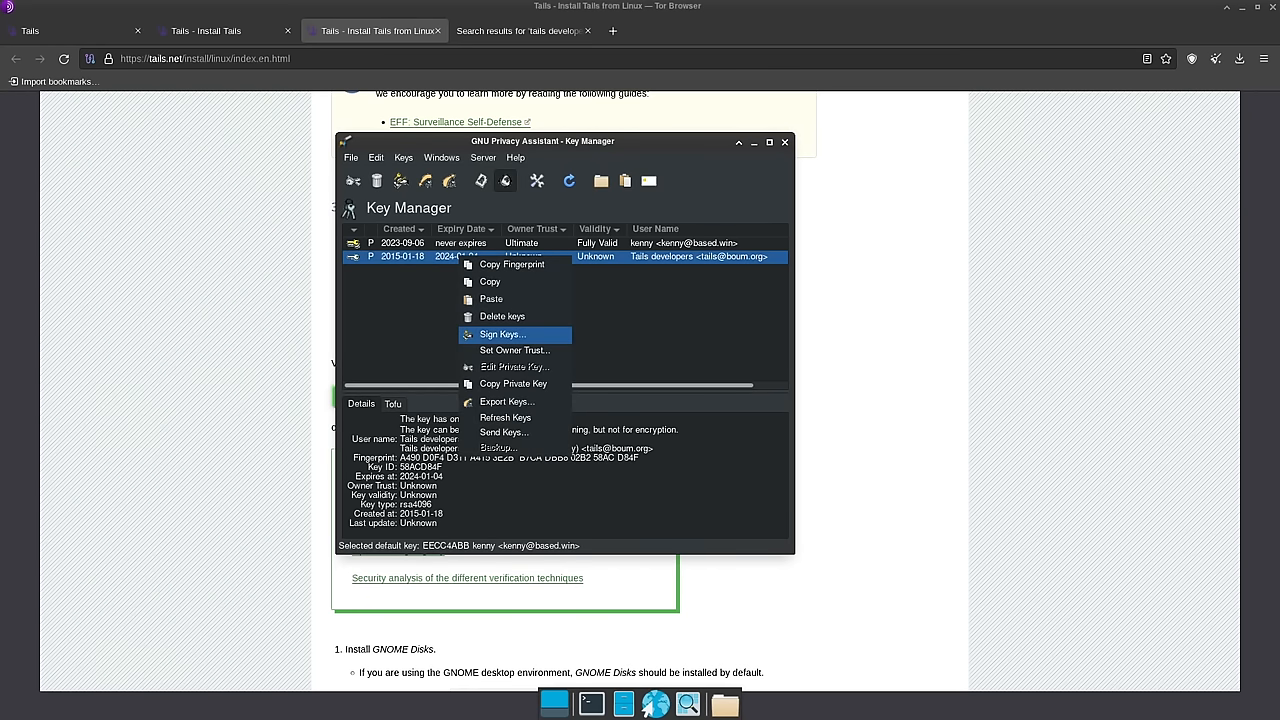
left_click(502, 334)
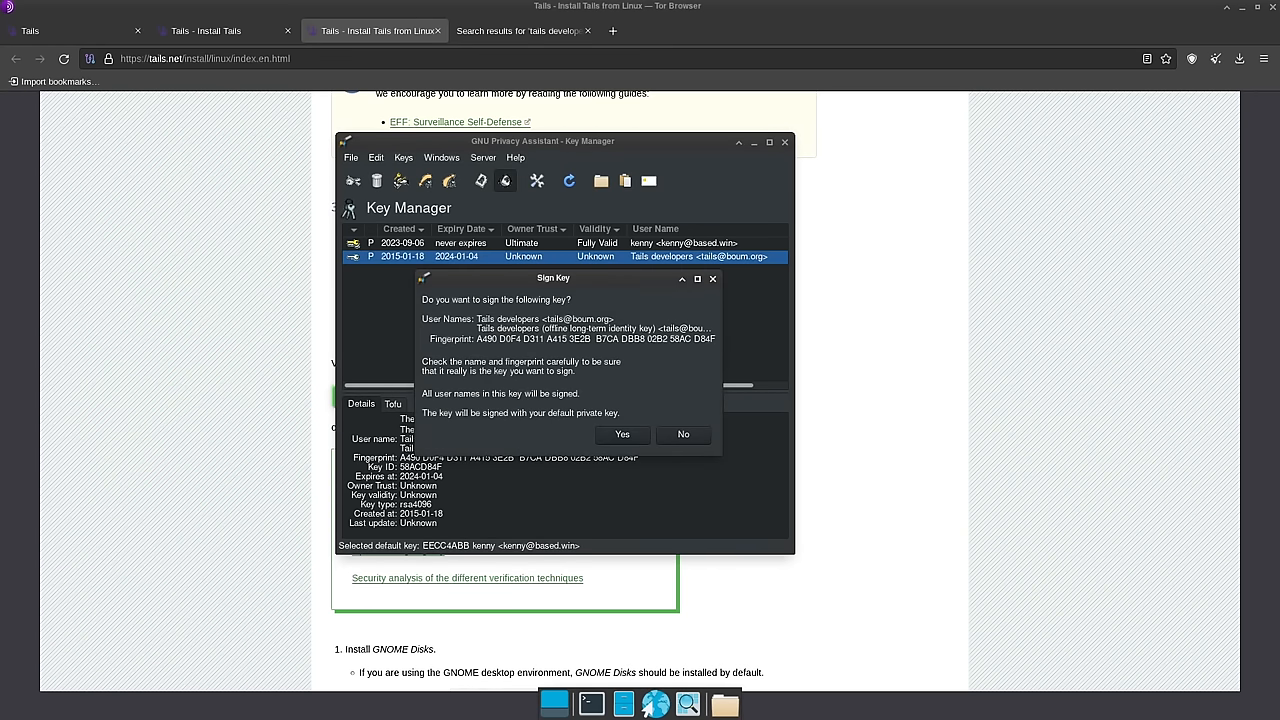
left_click(622, 435)
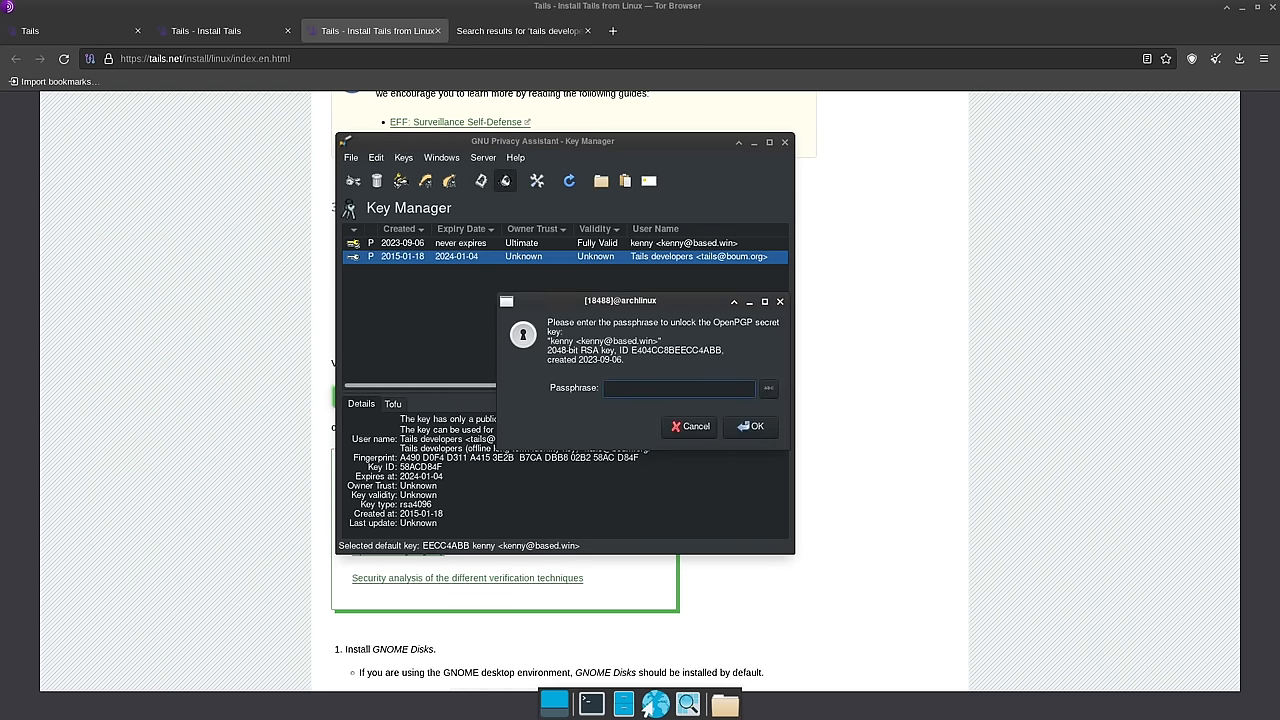
left_click(678, 388)
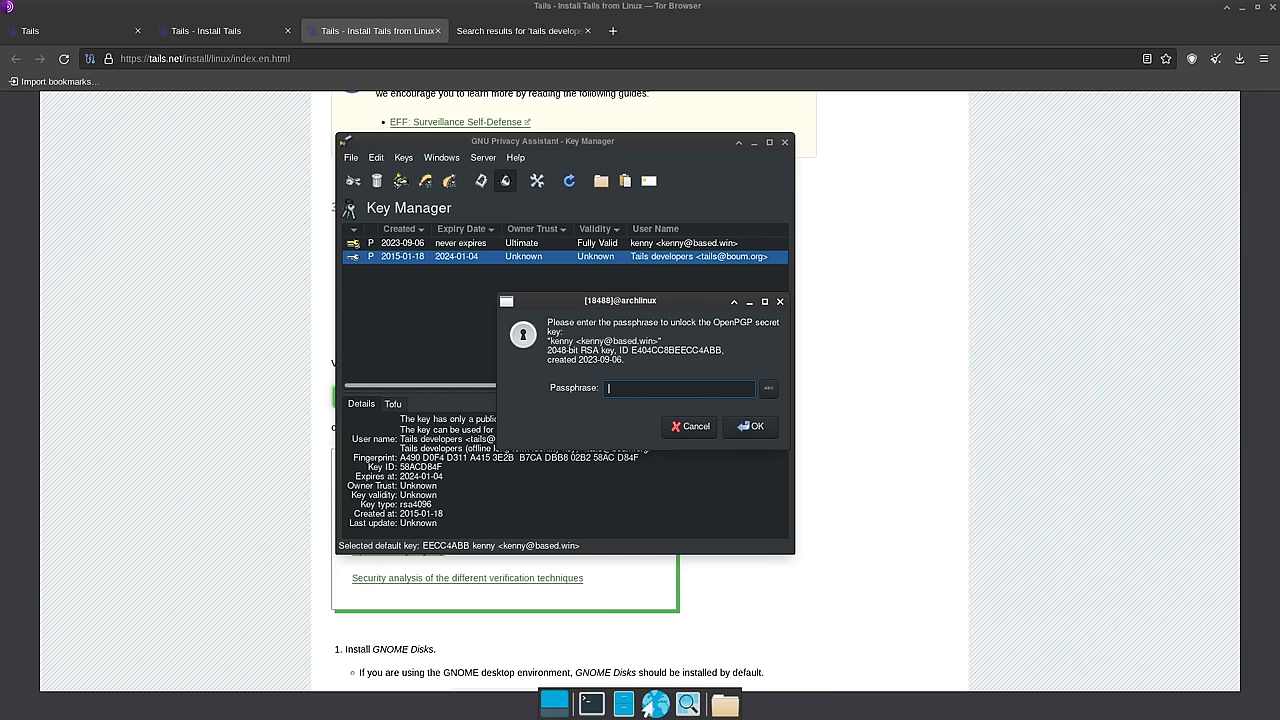
type("password")
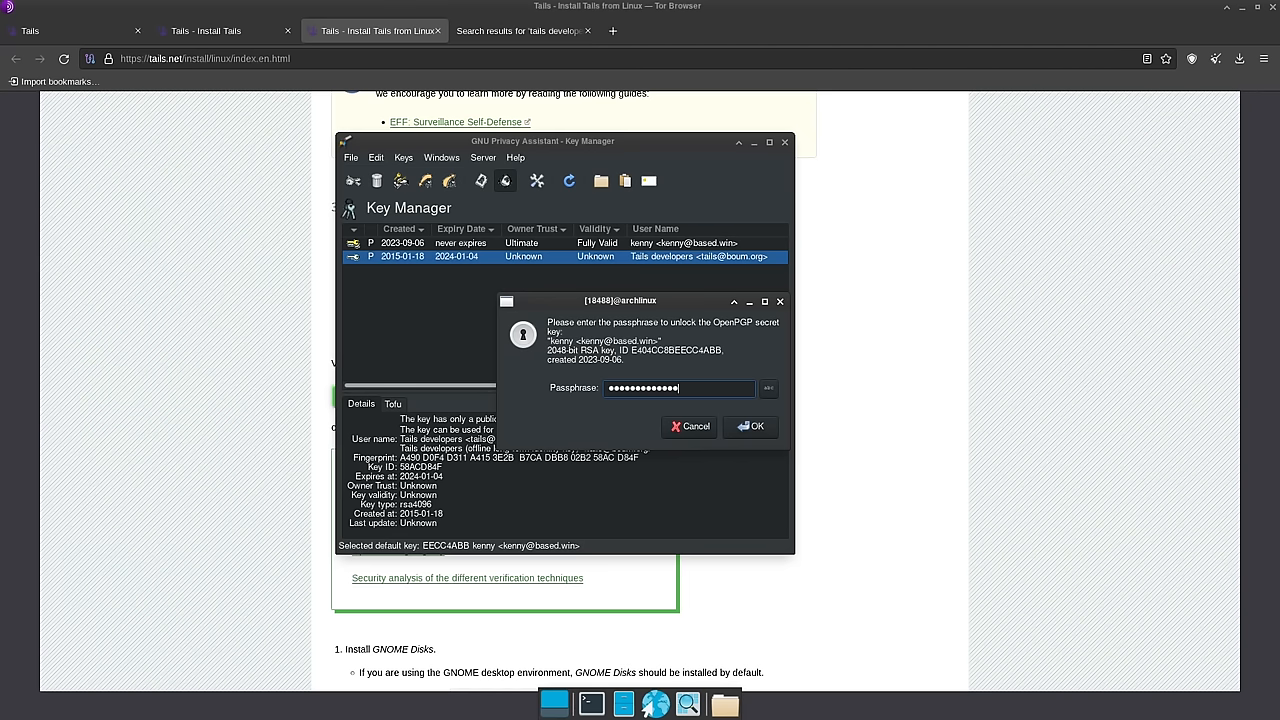
left_click(754, 427)
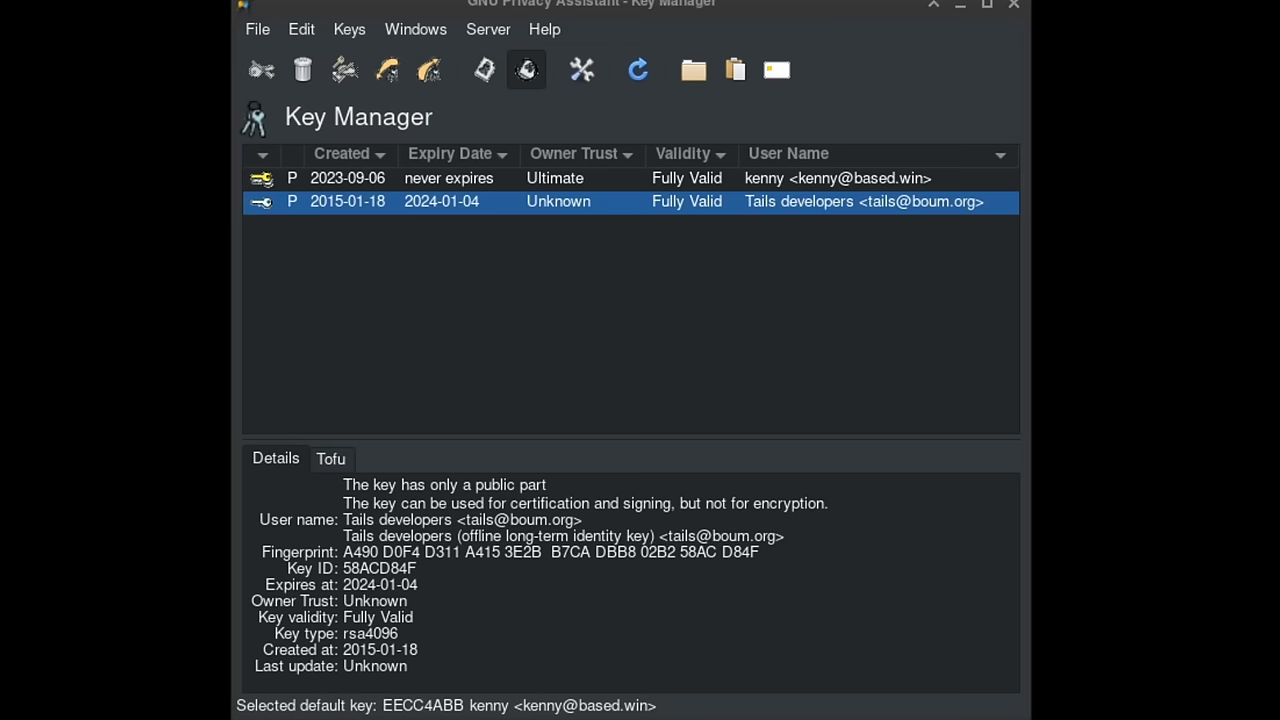
mouse_move(694, 68)
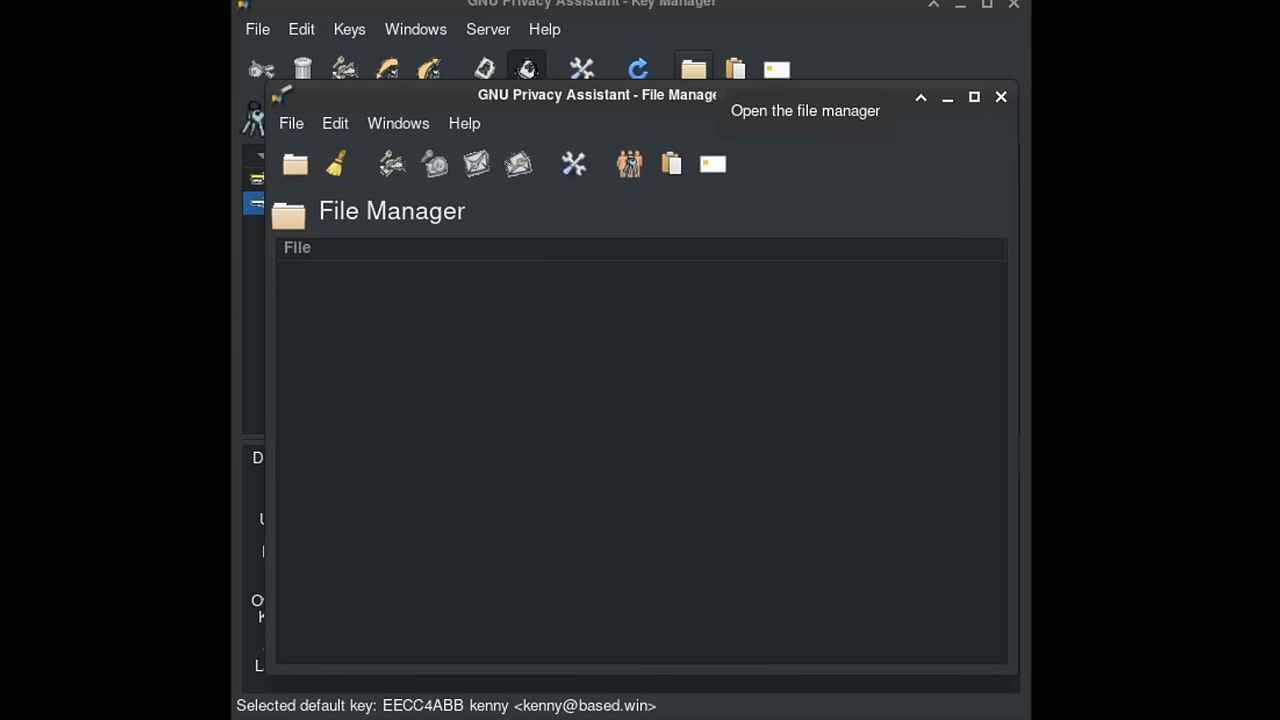
mouse_move(295, 163)
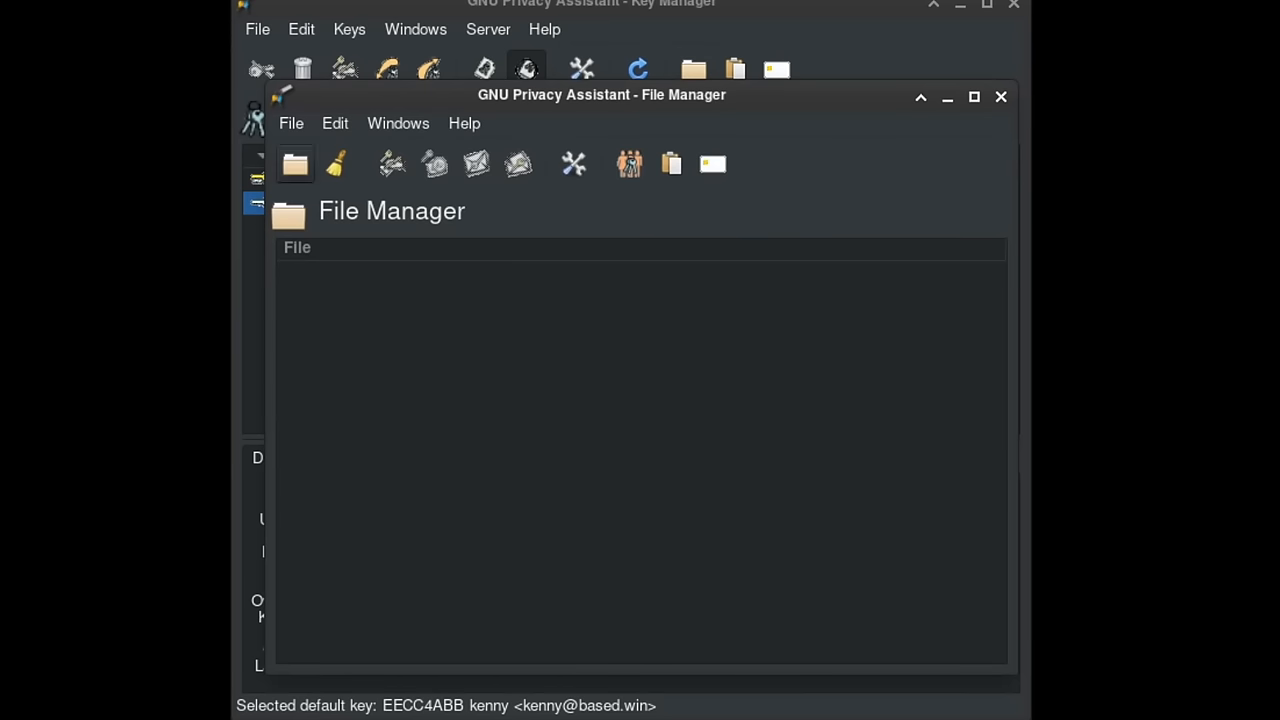
mouse_move(294, 163)
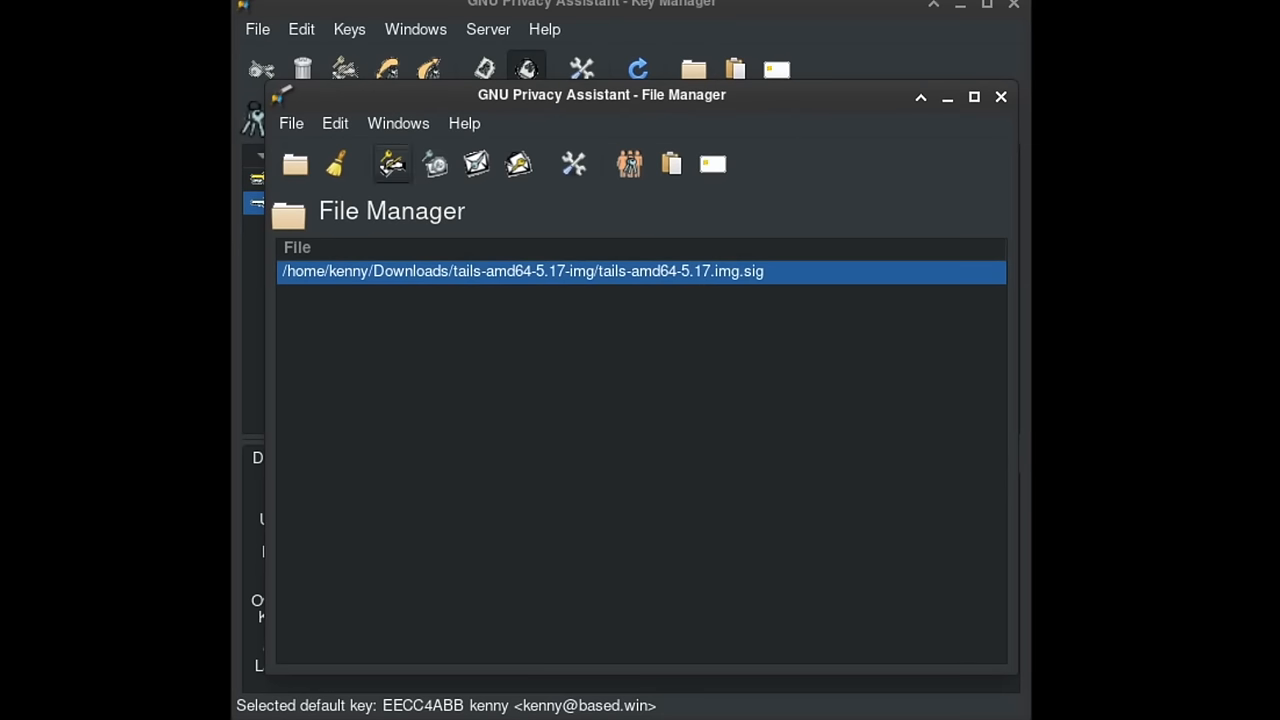
mouse_move(435, 163)
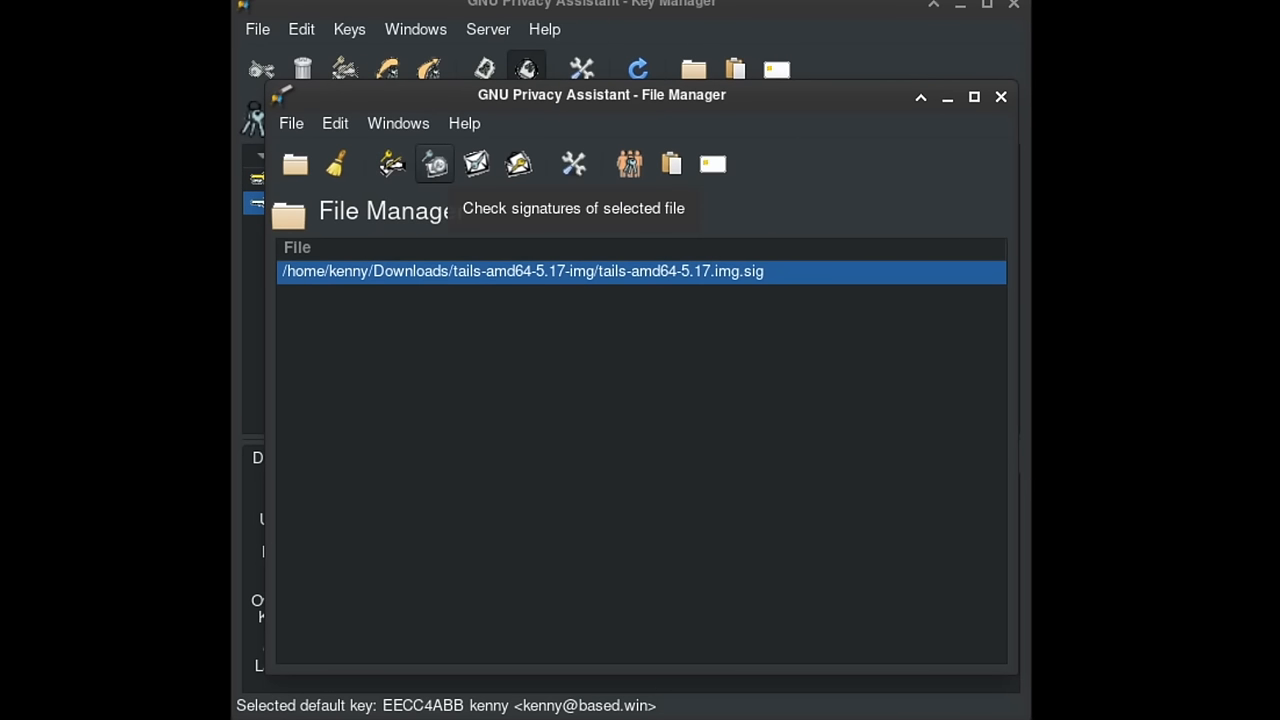
Step: Verify the Tails image signature as Valid, close the results and return to the Terminal
left_click(435, 163)
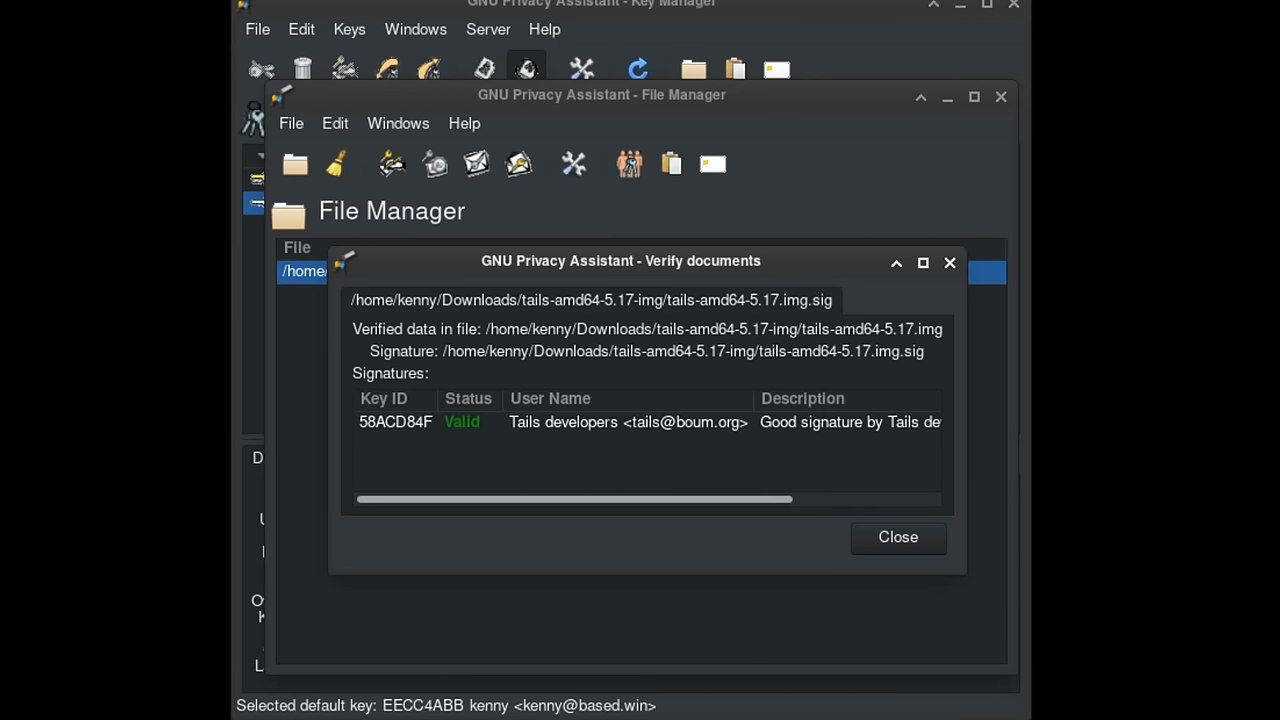
left_click(898, 537)
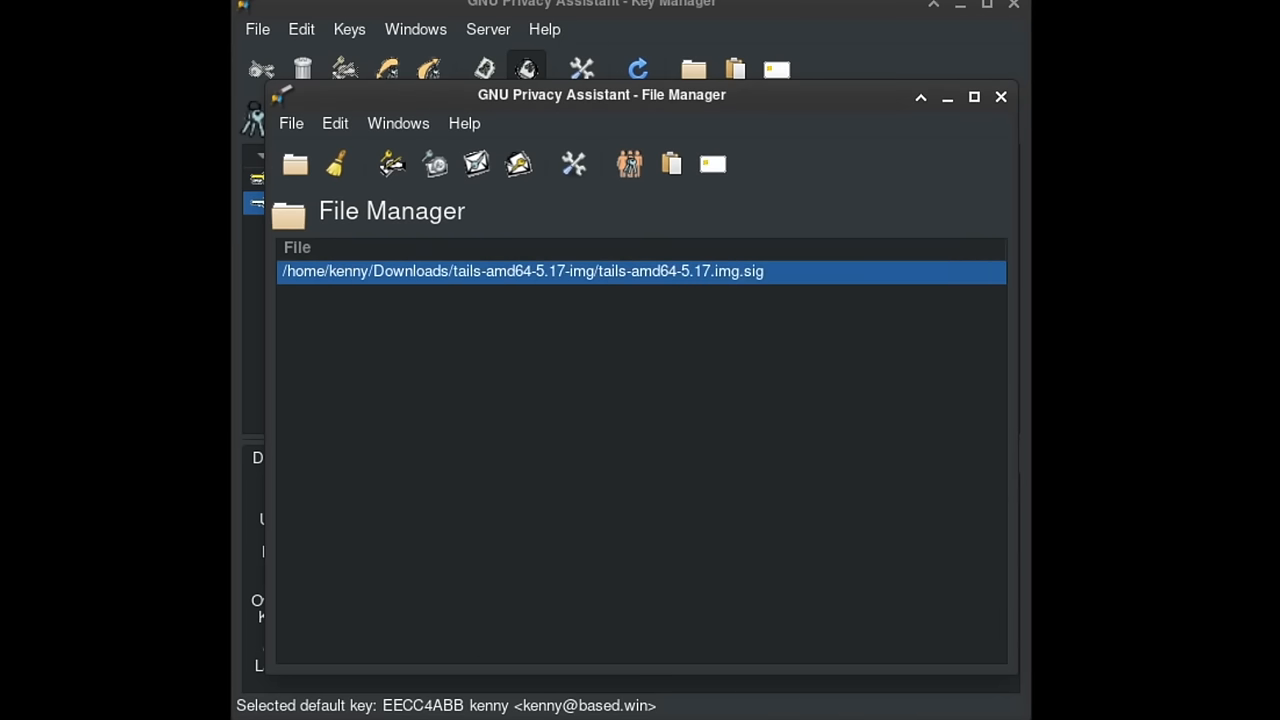
left_click(1001, 96)
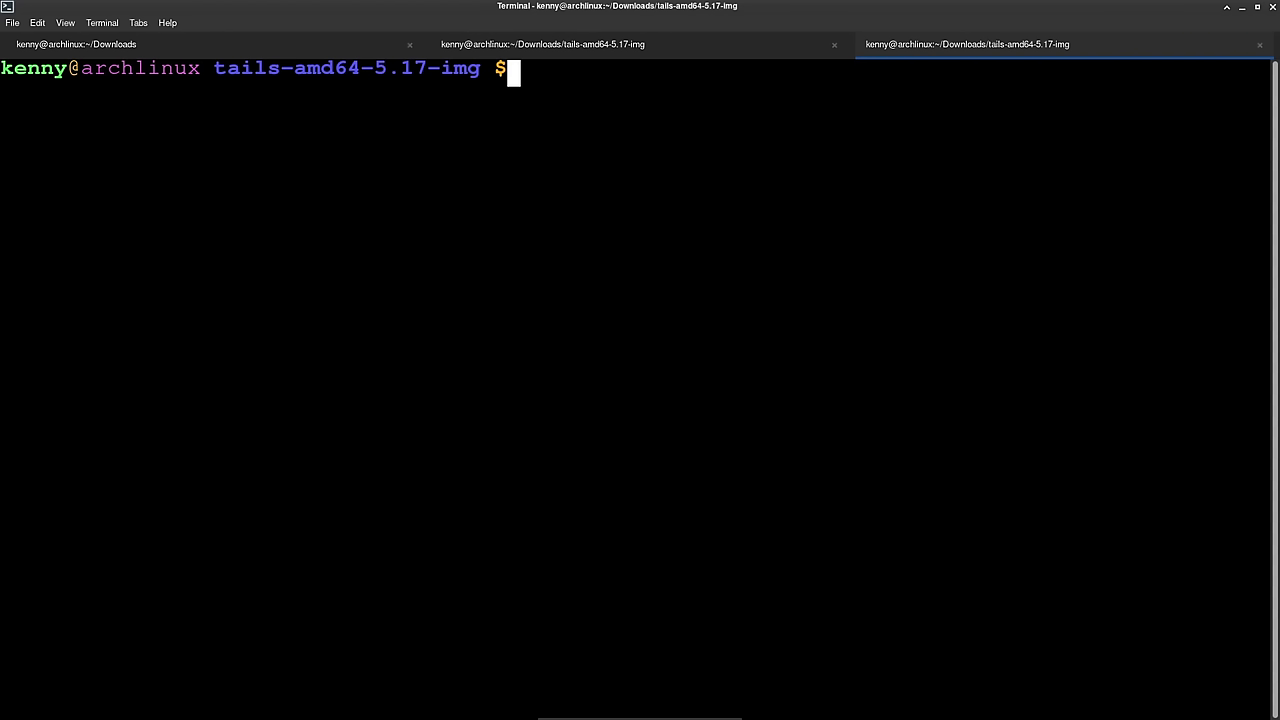
Step: List the tails-amd64-5.17-img folder files and run lsblk to find the 116.6G sde drive
type("dd")
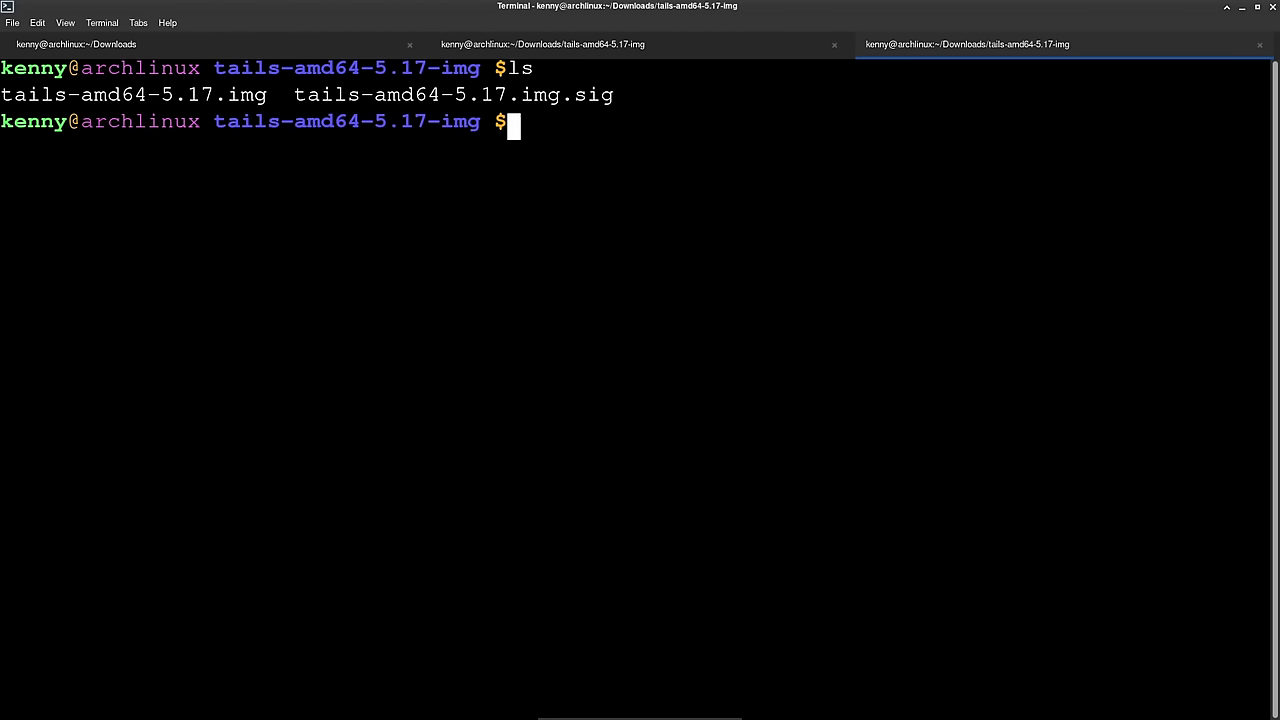
double_click(135, 95)
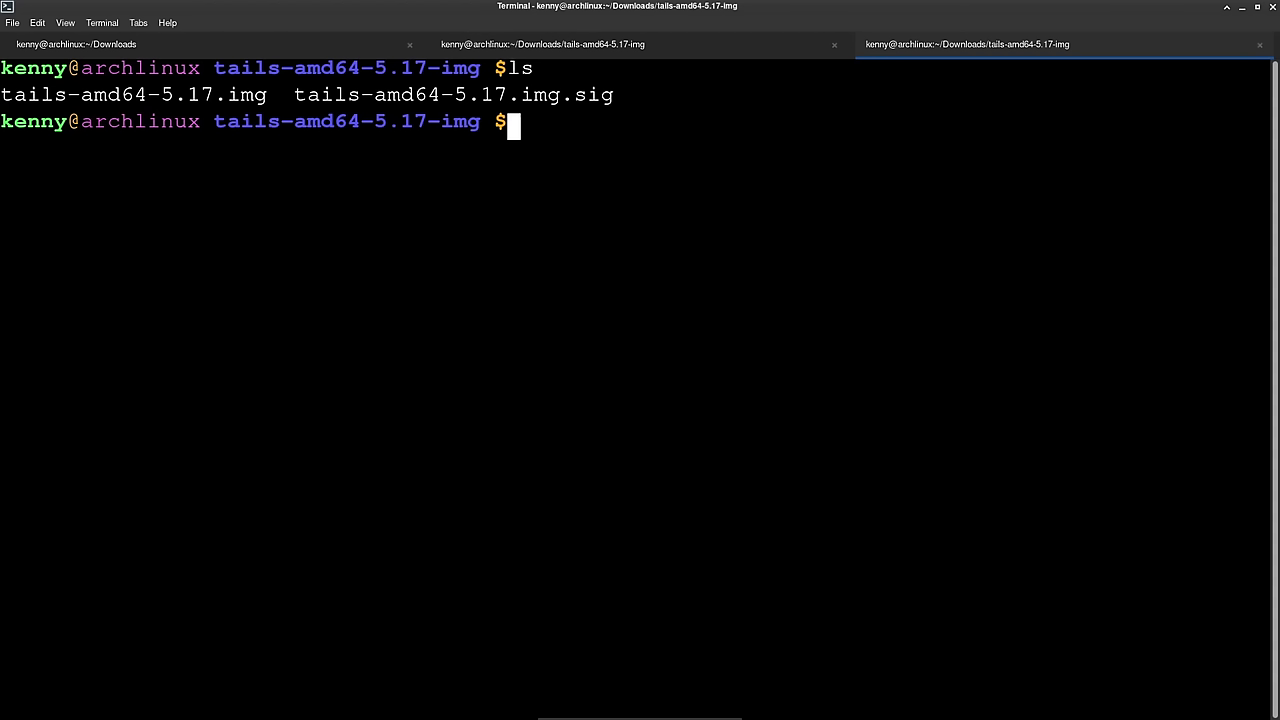
type("lsblk")
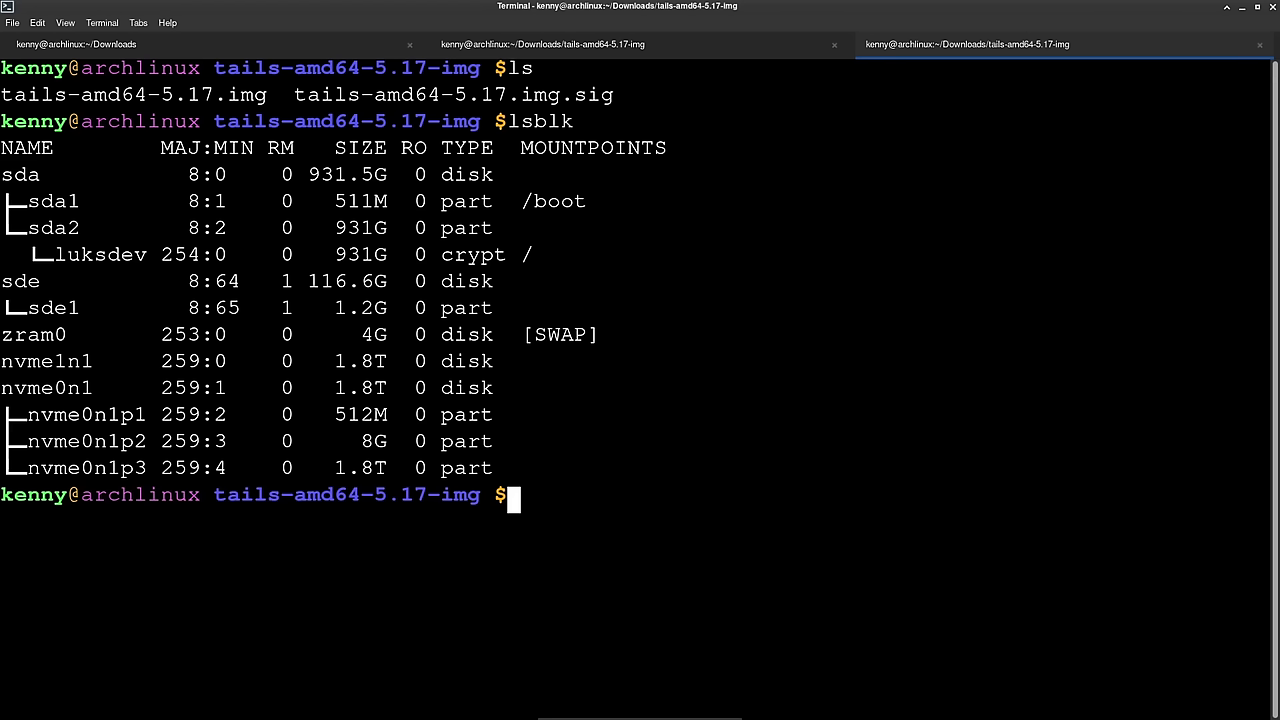
double_click(19, 281)
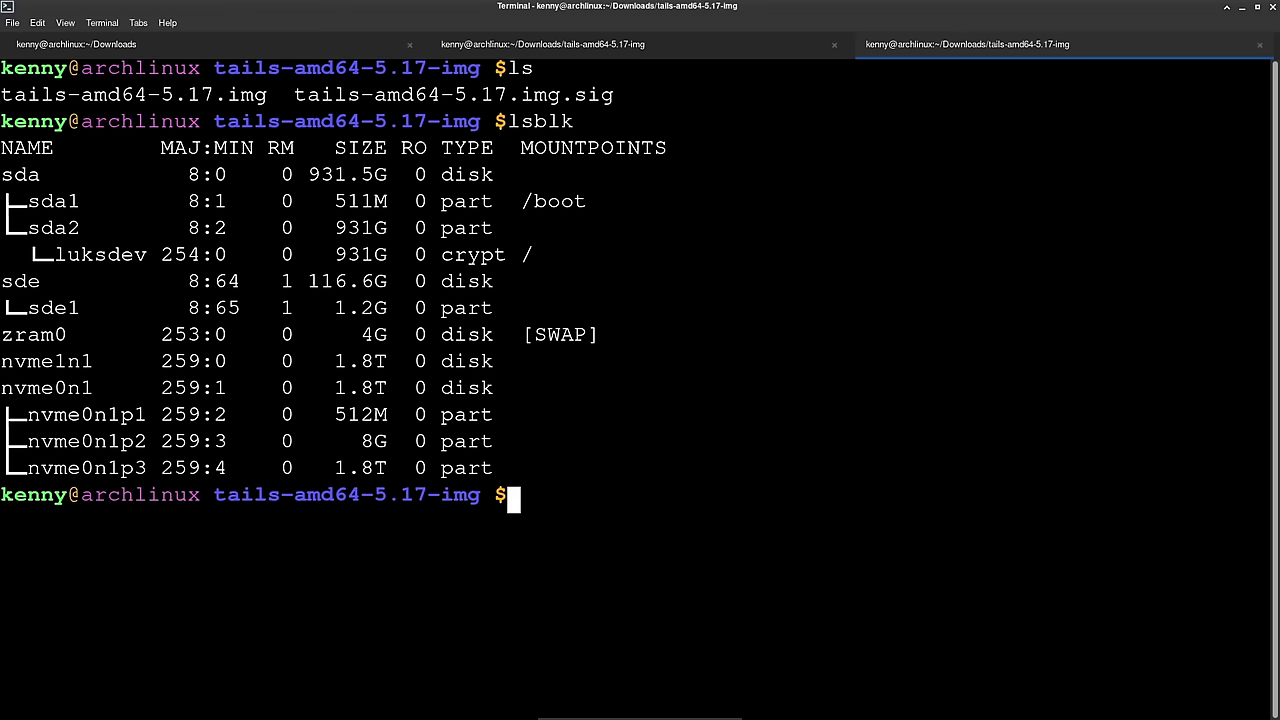
Step: Write tails-amd64-5.17.img to /dev/sde with dd (bs=16M, oflag=direct, status=progress), retrying via sudo !!
type("dd")
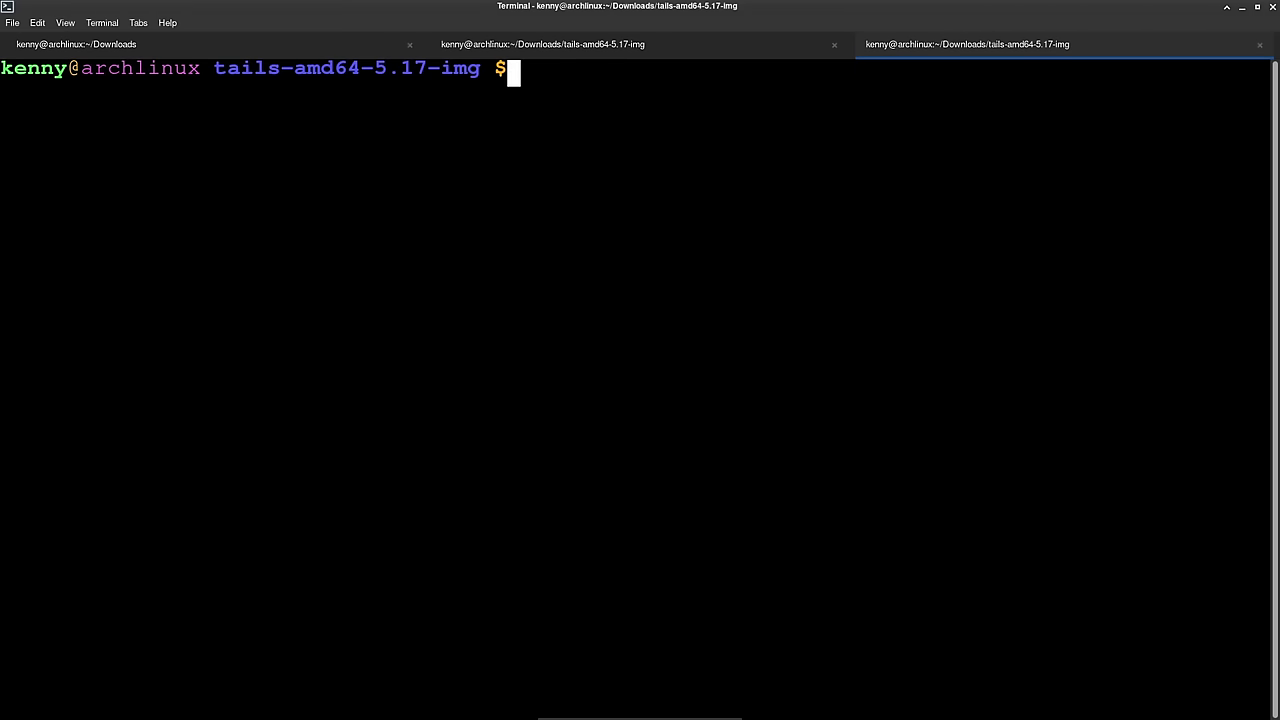
type("dd if=")
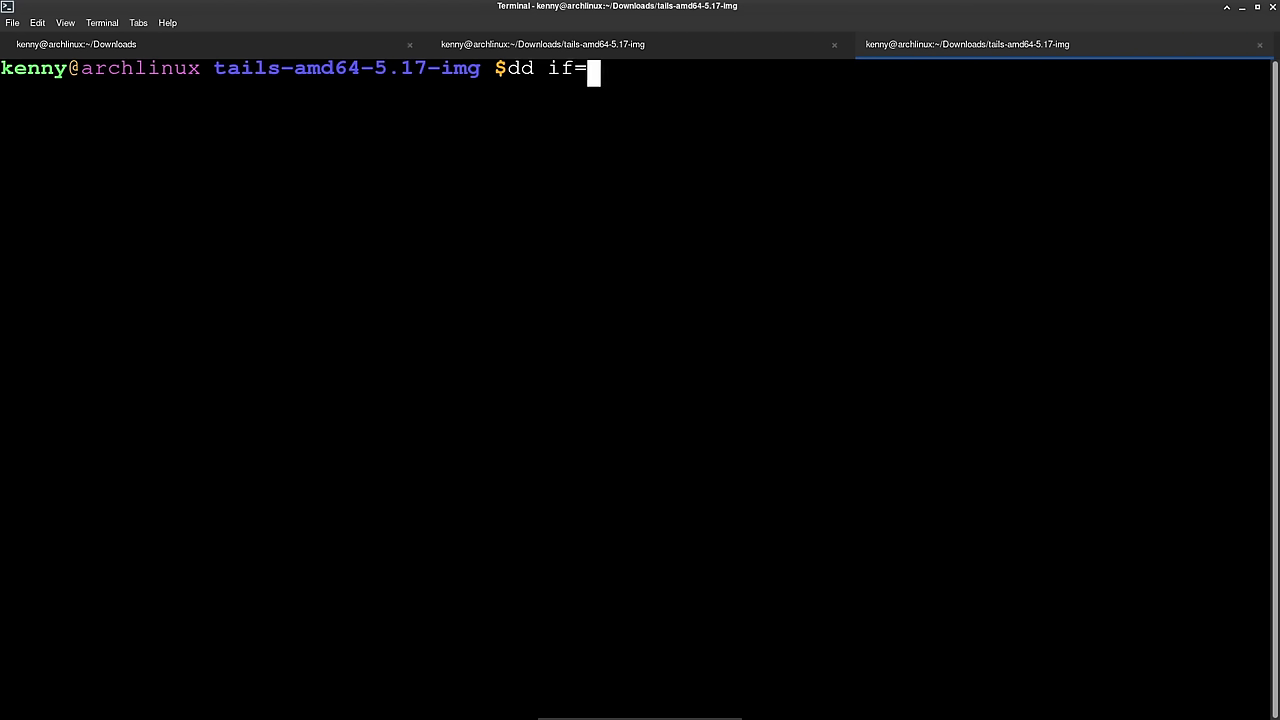
type("tails-amd64-5.17.img")
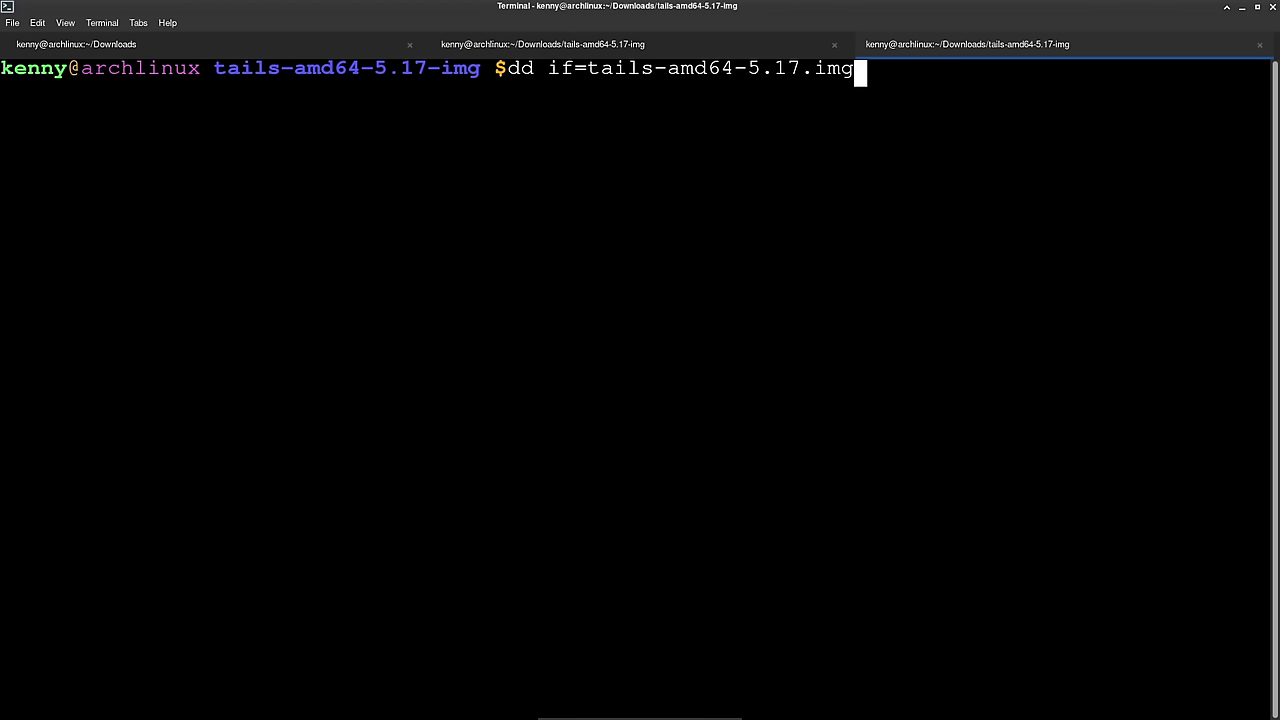
type("of=")
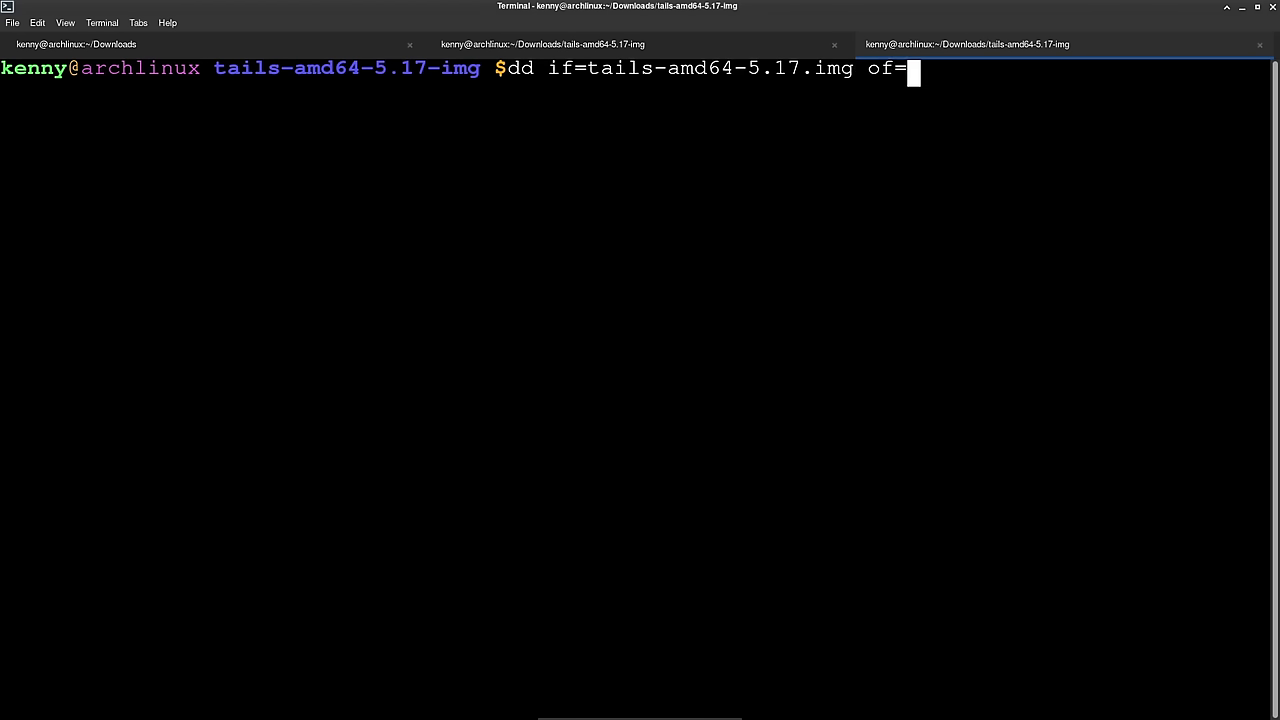
type("/dev/sde")
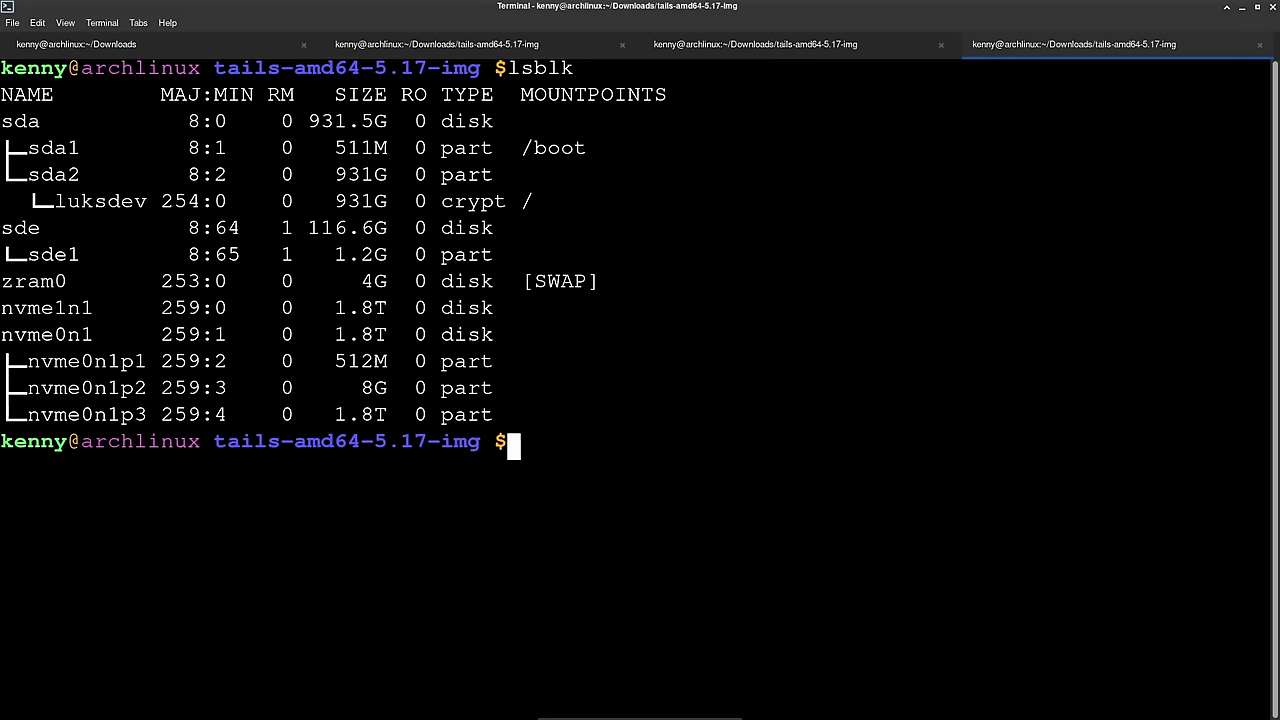
type("dd if=tails-amd64-5.17.img of=/dev/sde")
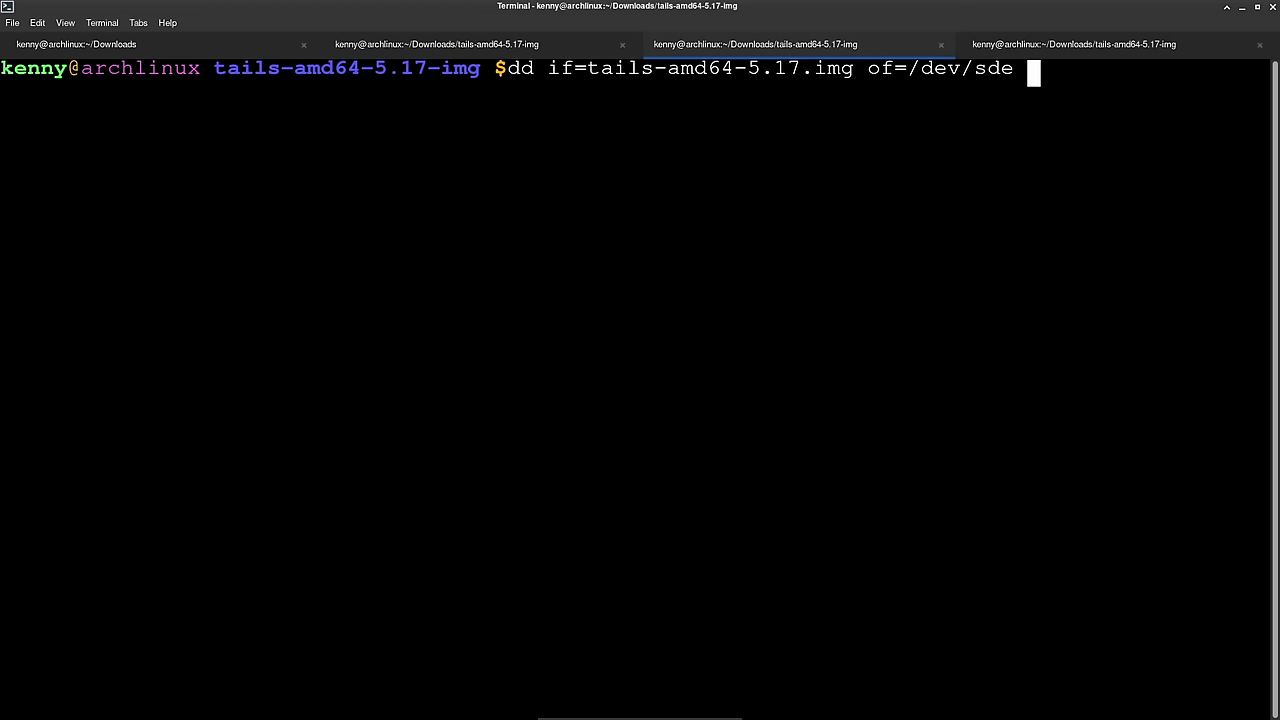
type("bs=16M of")
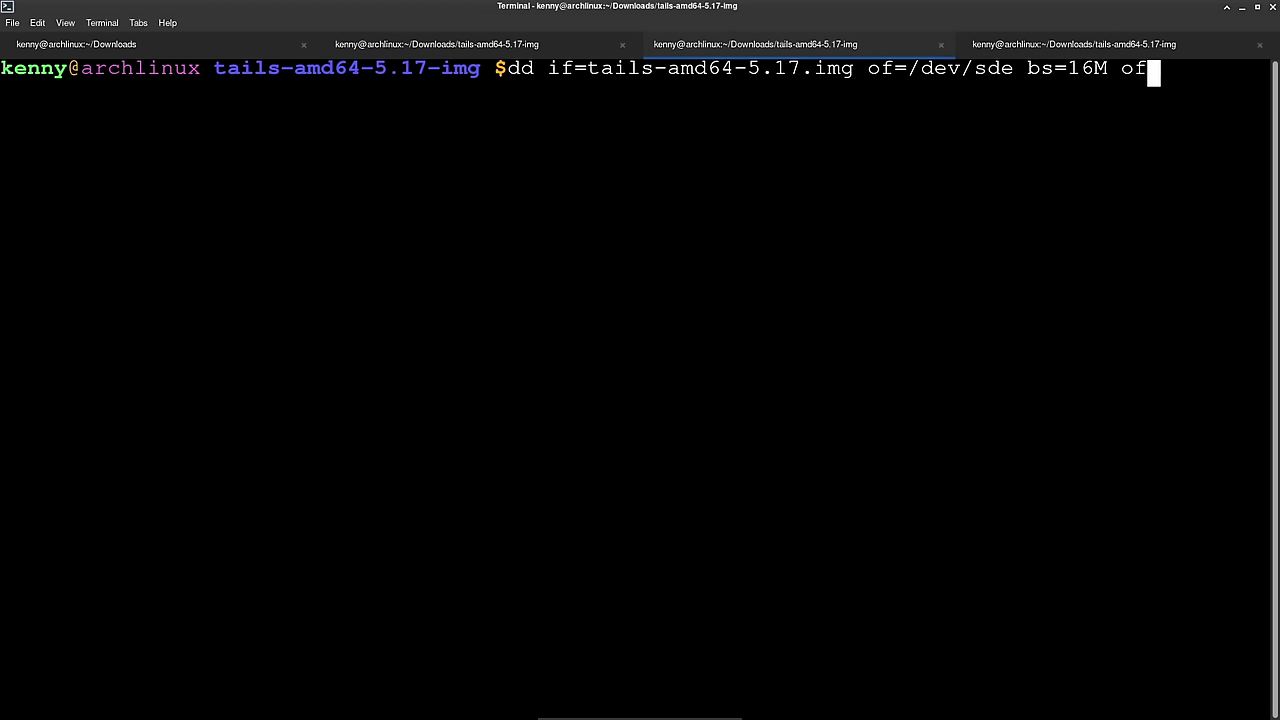
type("lag=dir")
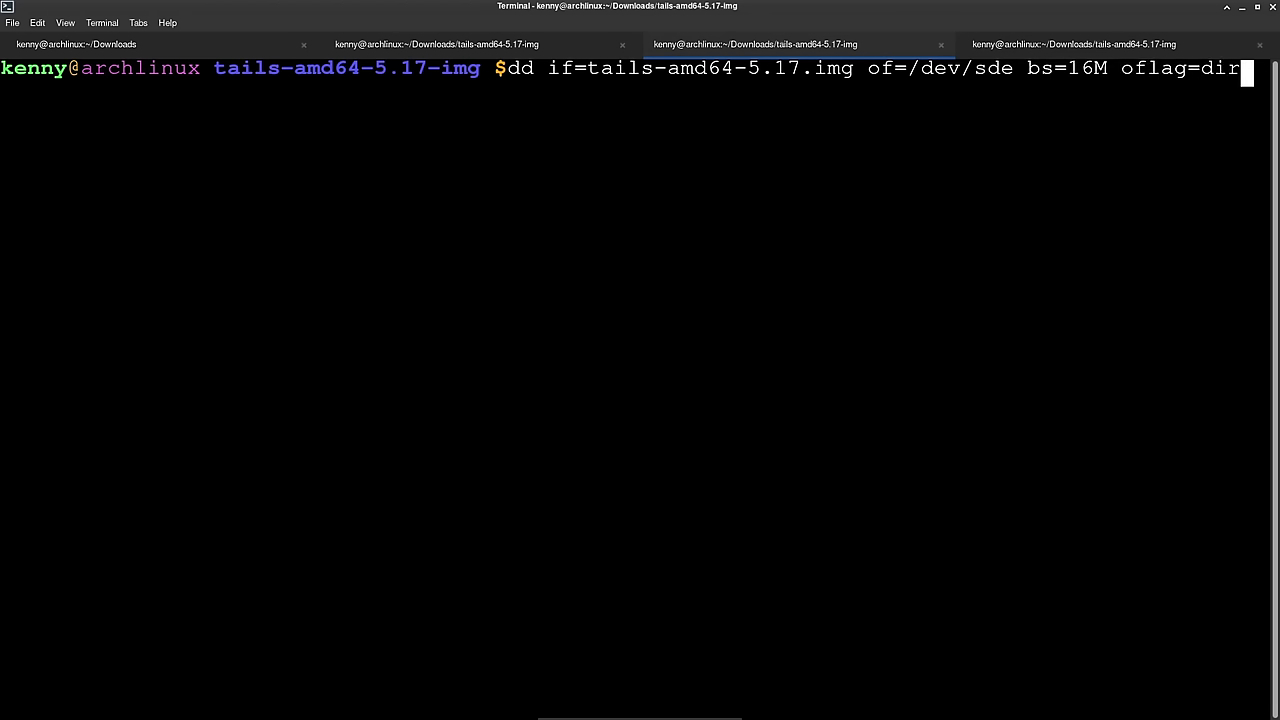
type("t status")
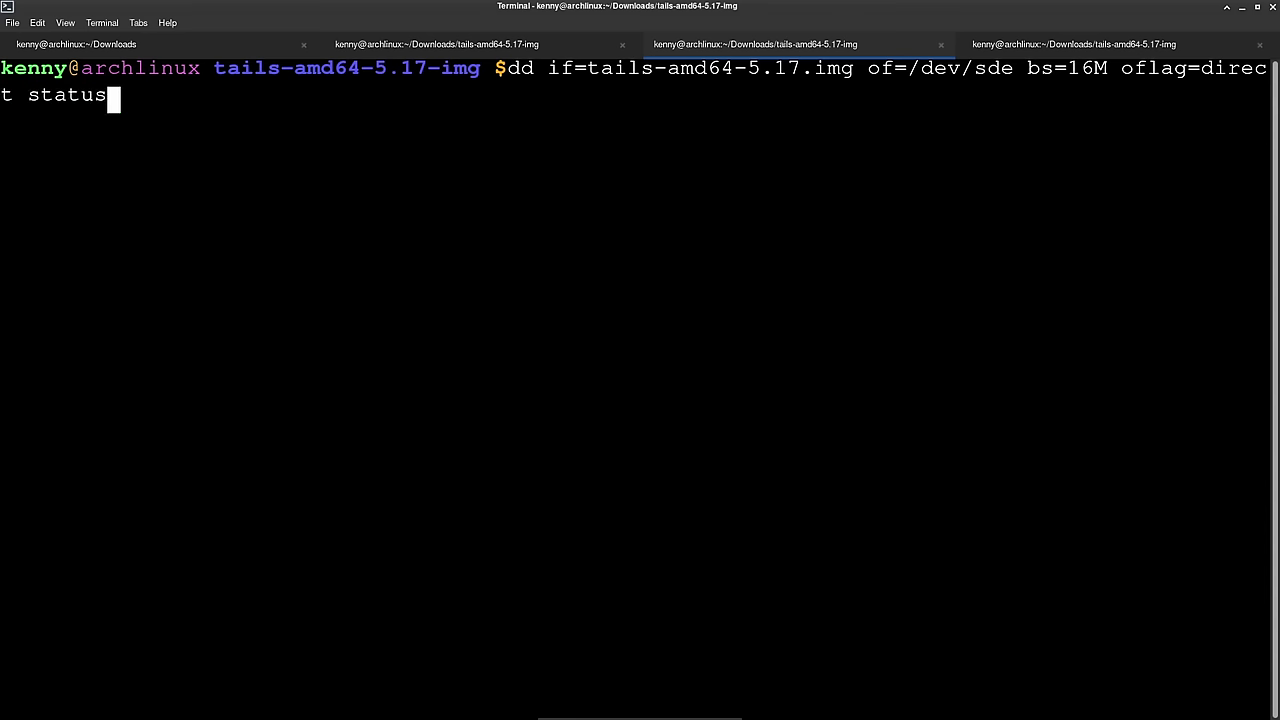
type("=progress")
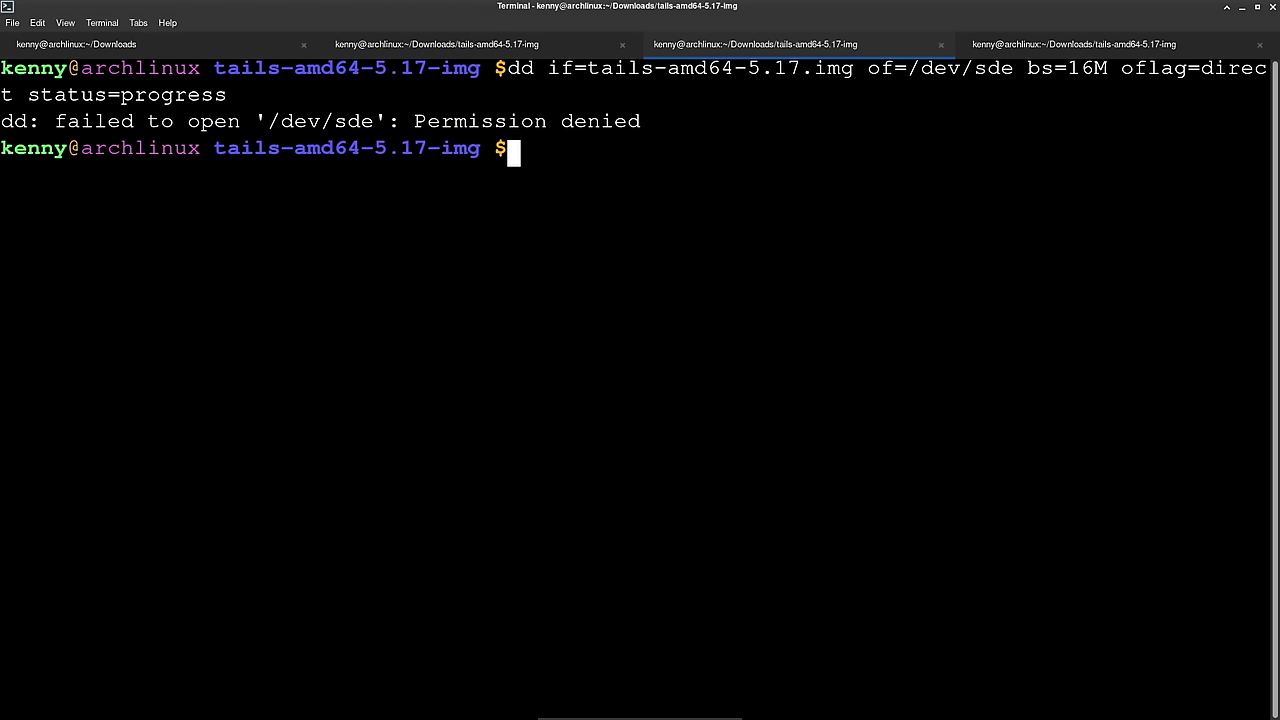
type("sudo !!")
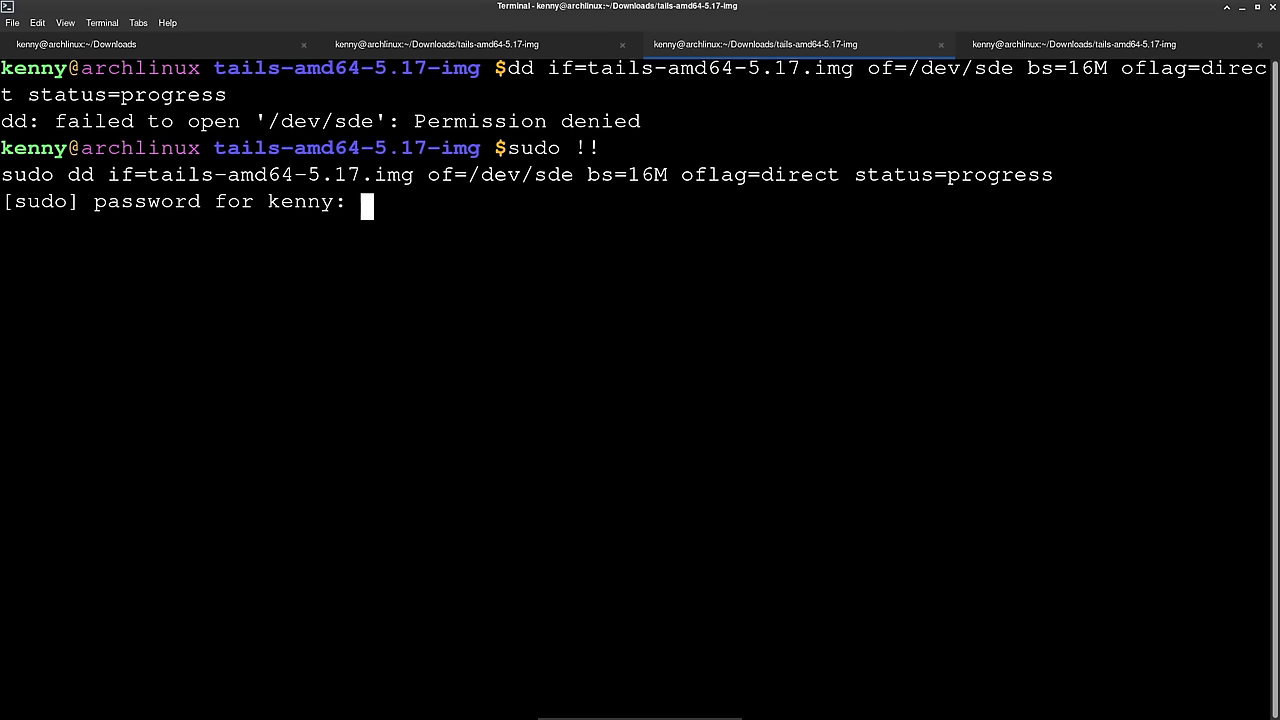
key("Return")
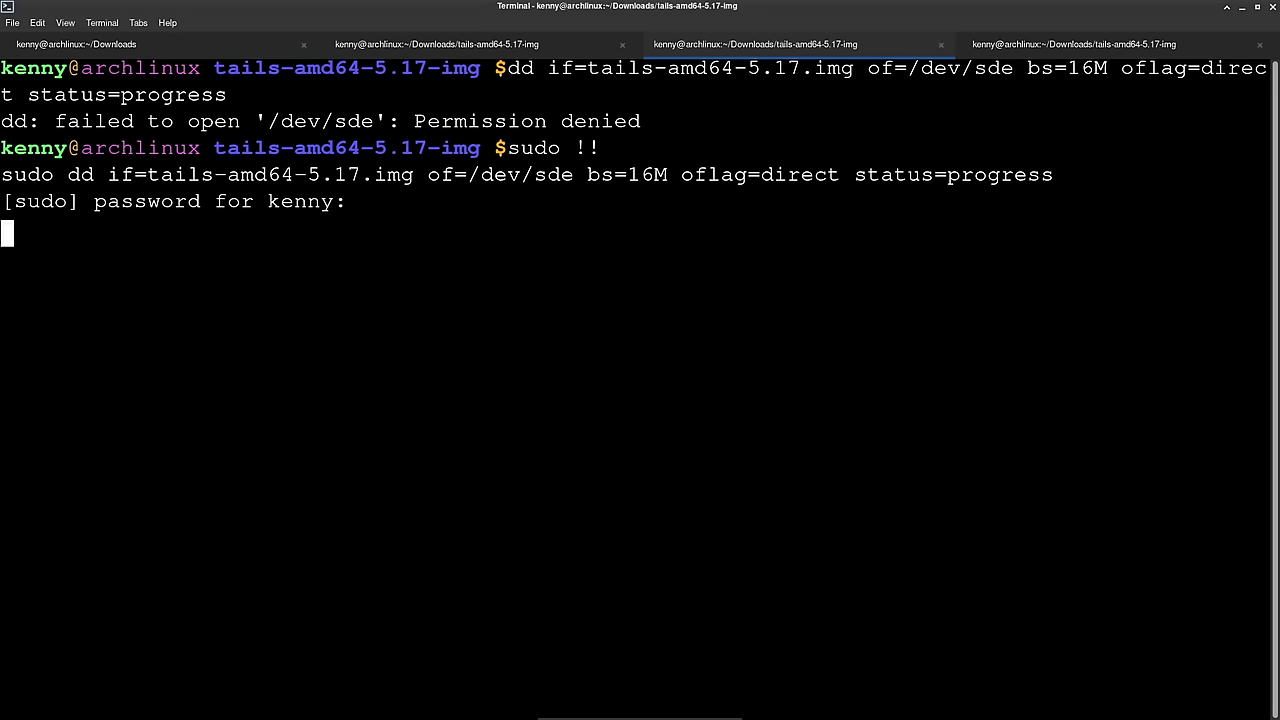